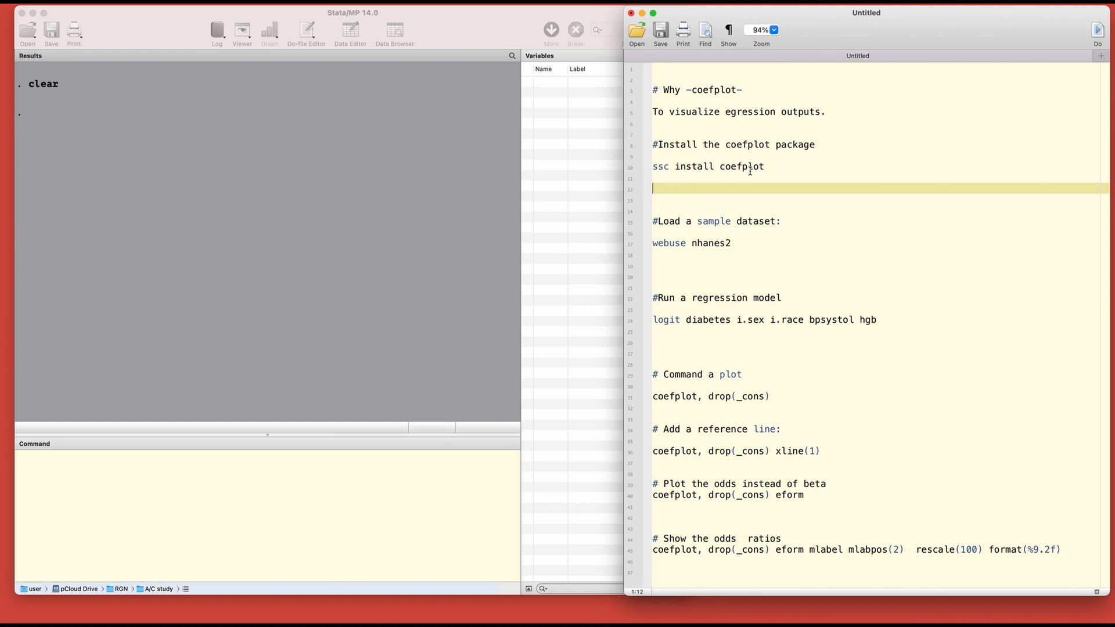
pyautogui.moveTo(743, 243)
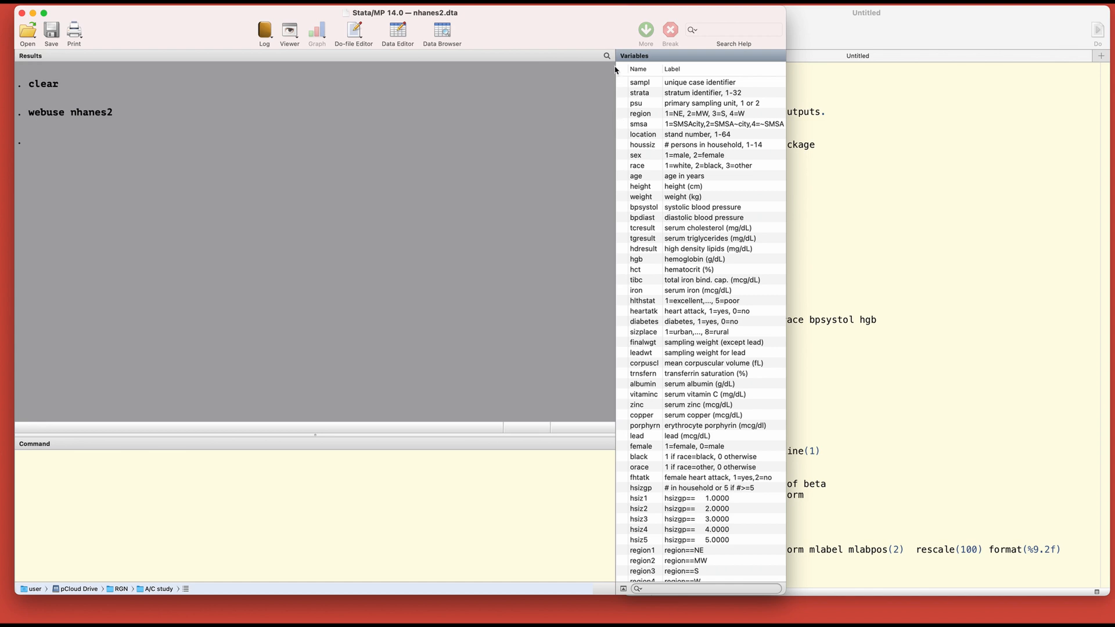
pyautogui.moveTo(616, 70)
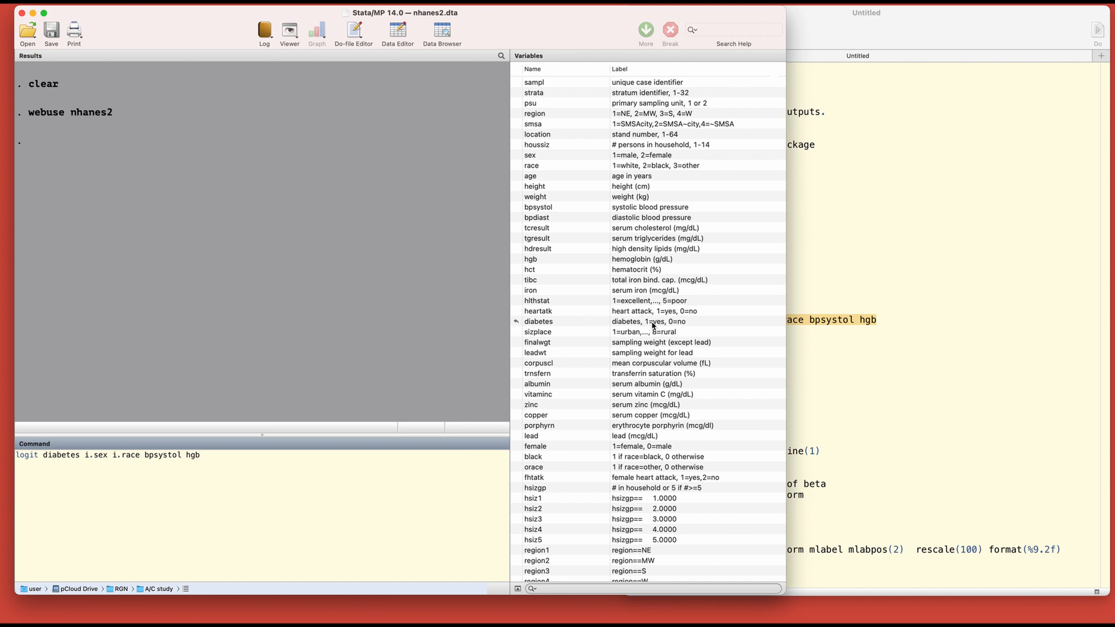
pyautogui.moveTo(652, 325)
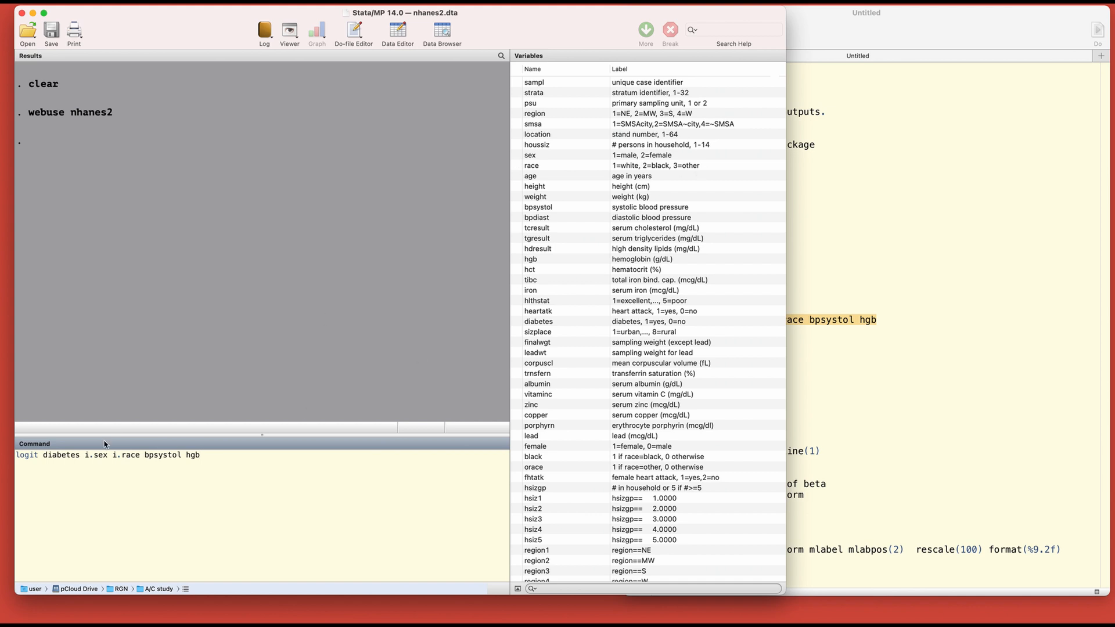
pyautogui.moveTo(159, 458)
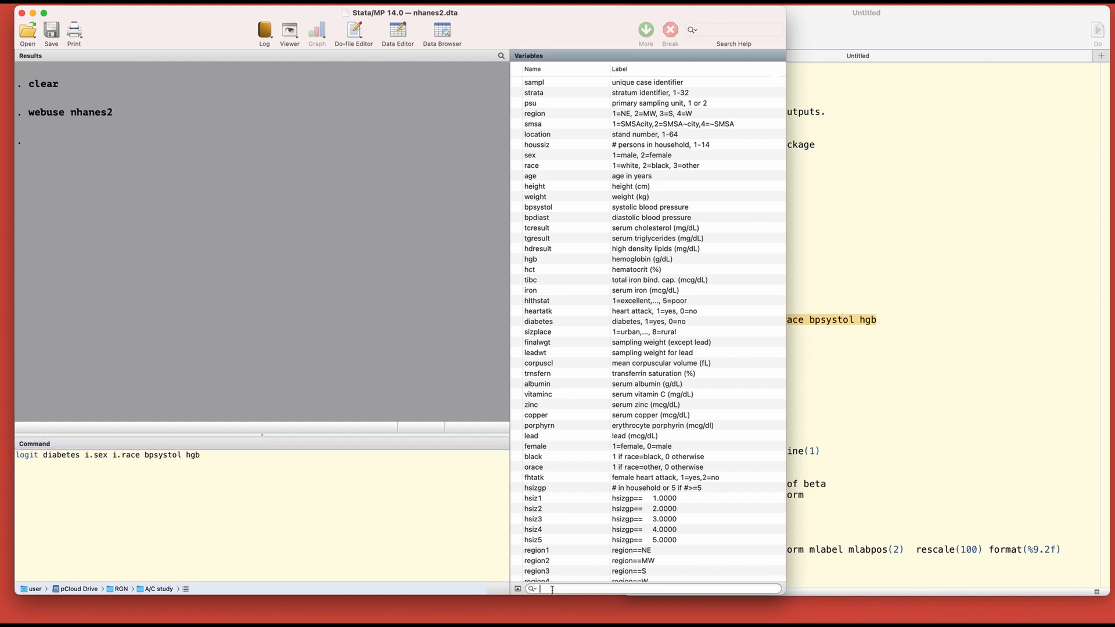
# Look up the hgb variable in the Variables pane, then clear the filter.
pyautogui.write('hgb')
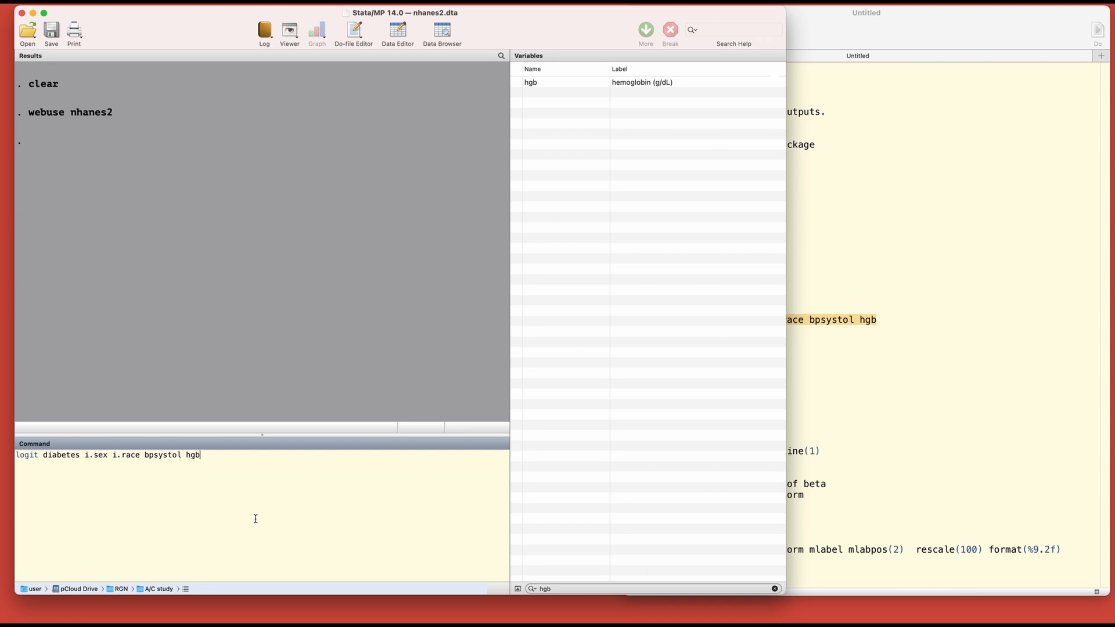
pyautogui.click(640, 589)
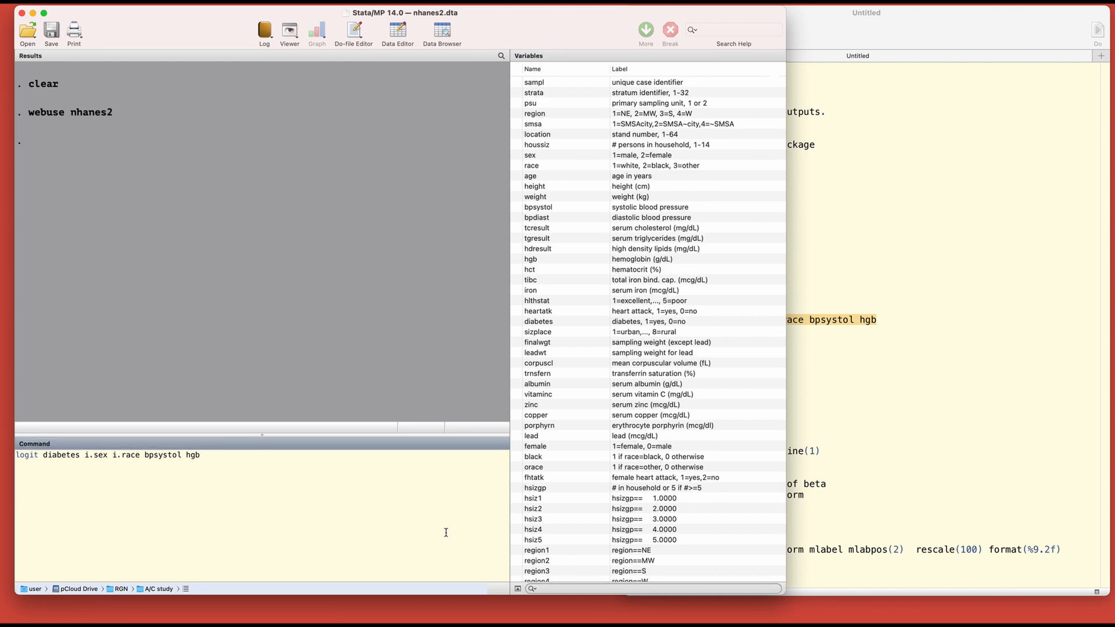
# Run the logit of diabetes on sex, race, bpsystol and hgb, then draw its coefplot.
pyautogui.press('Return')
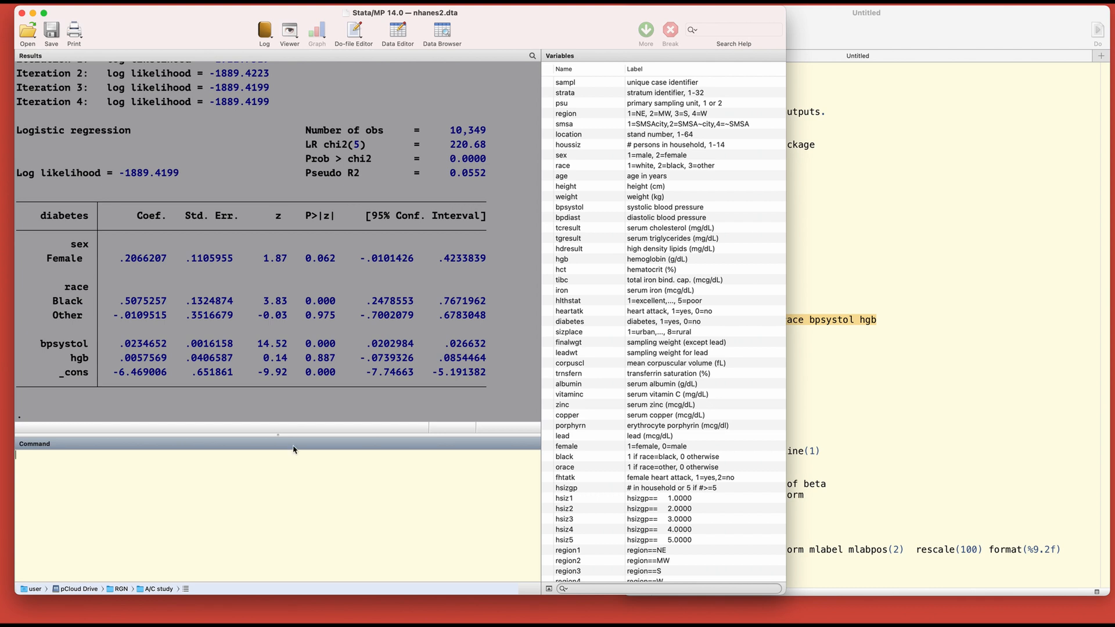
pyautogui.moveTo(281, 480)
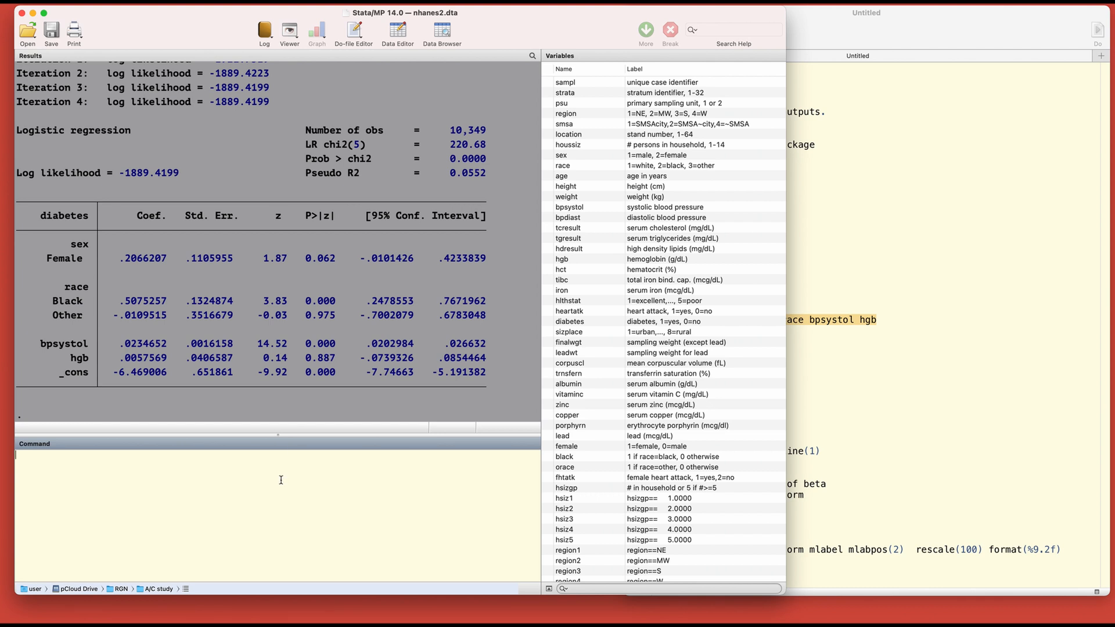
pyautogui.write('coefplot')
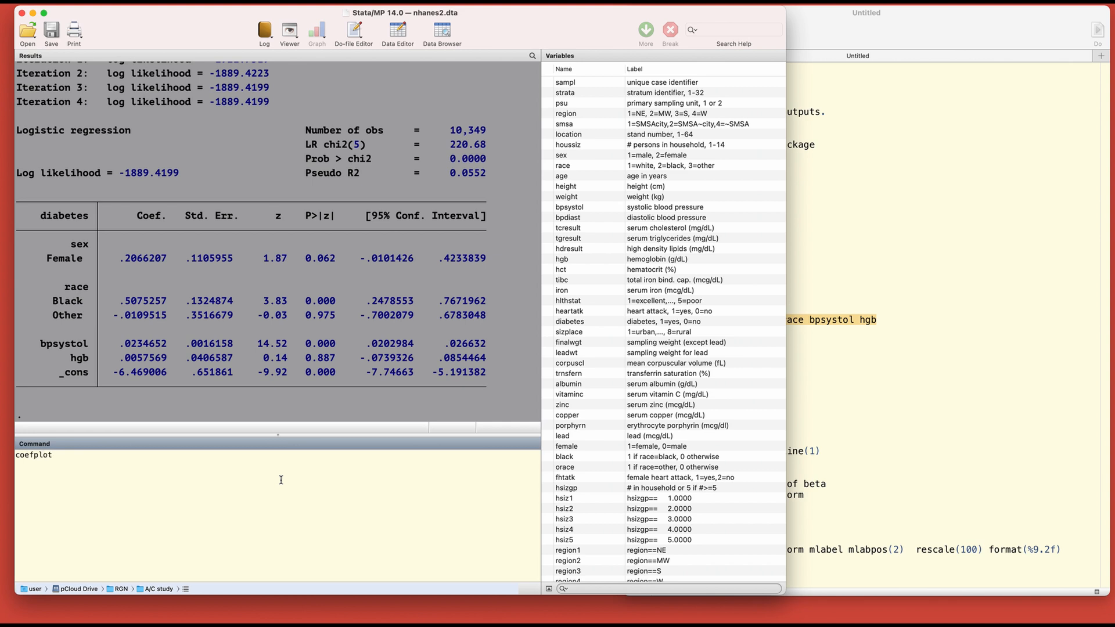
pyautogui.press('Return')
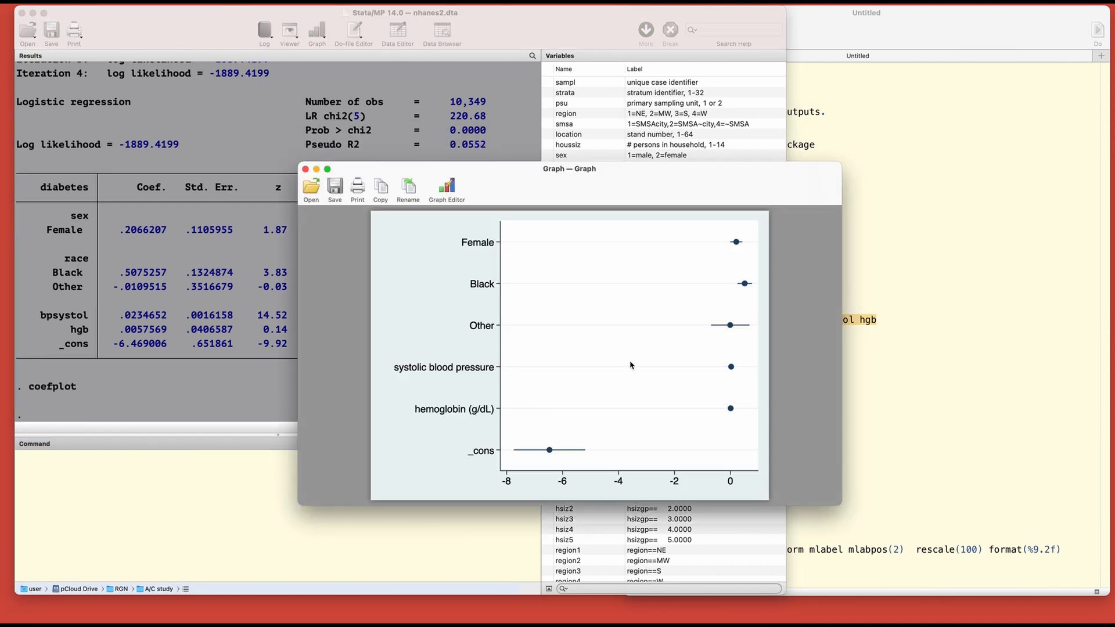
pyautogui.moveTo(564, 476)
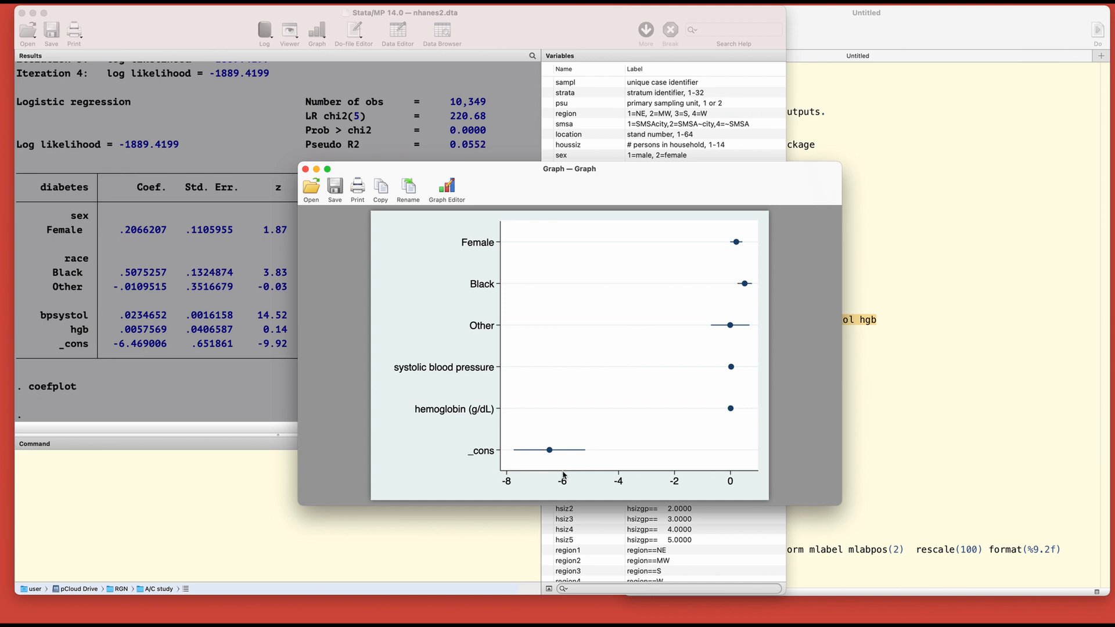
pyautogui.moveTo(546, 476)
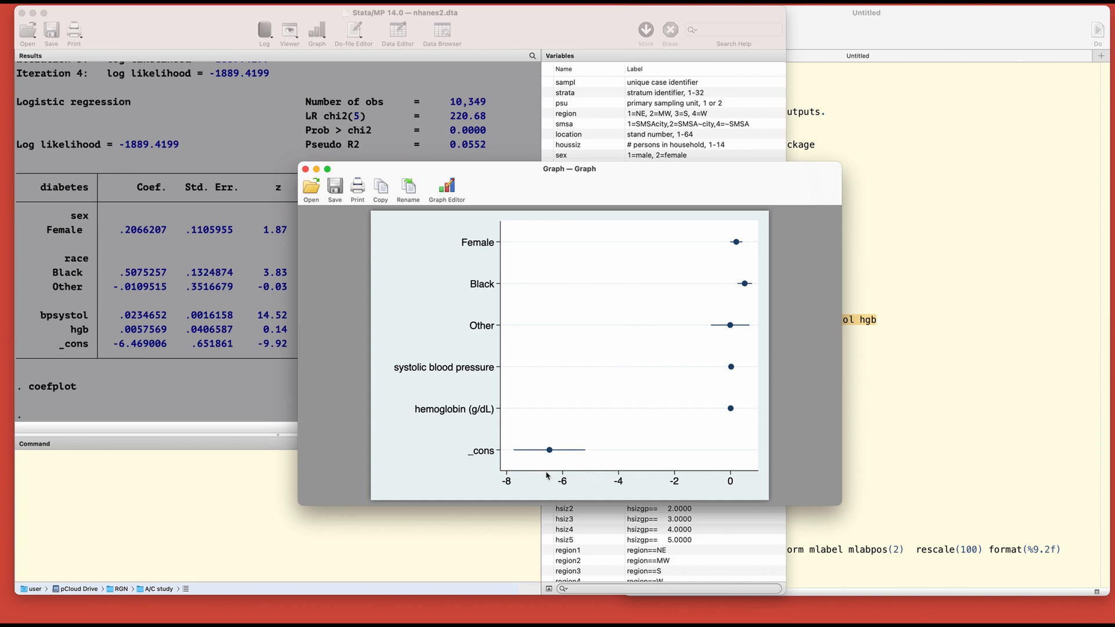
pyautogui.moveTo(547, 450)
pyautogui.write('coefplot,')
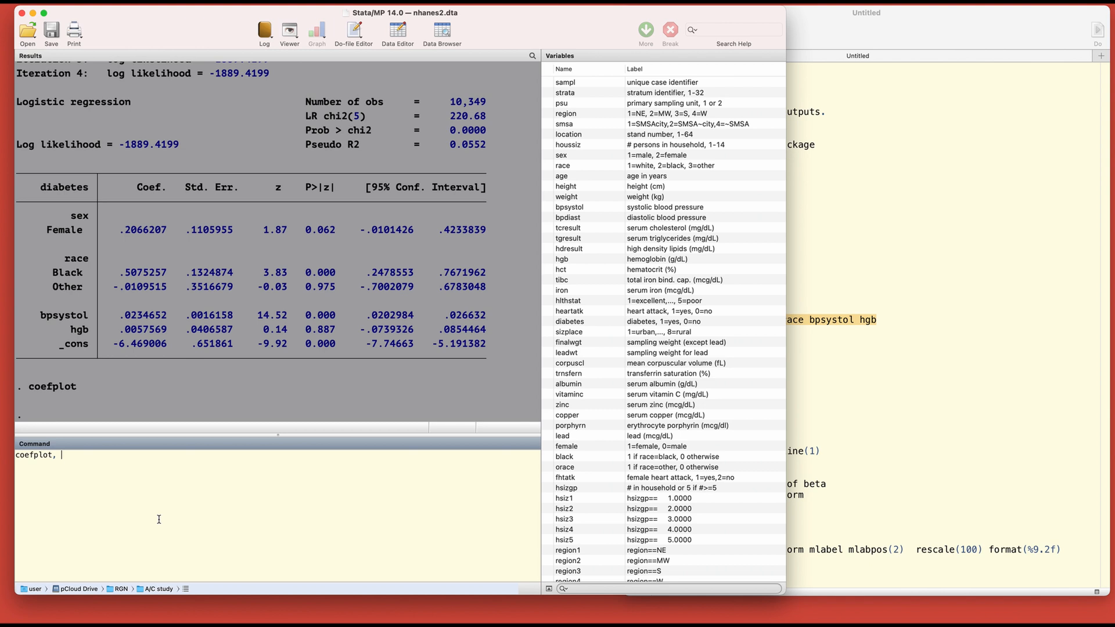
# Draw coefplot with drop(_cons) to omit the constant, then close the graph.
pyautogui.write('drop()')
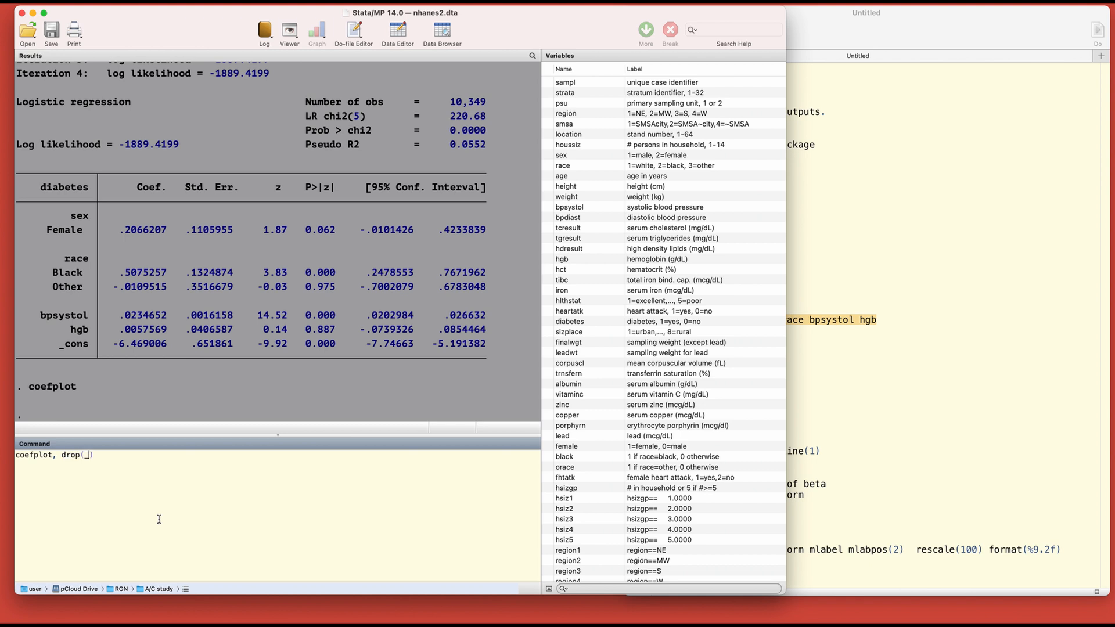
pyautogui.write('cons)')
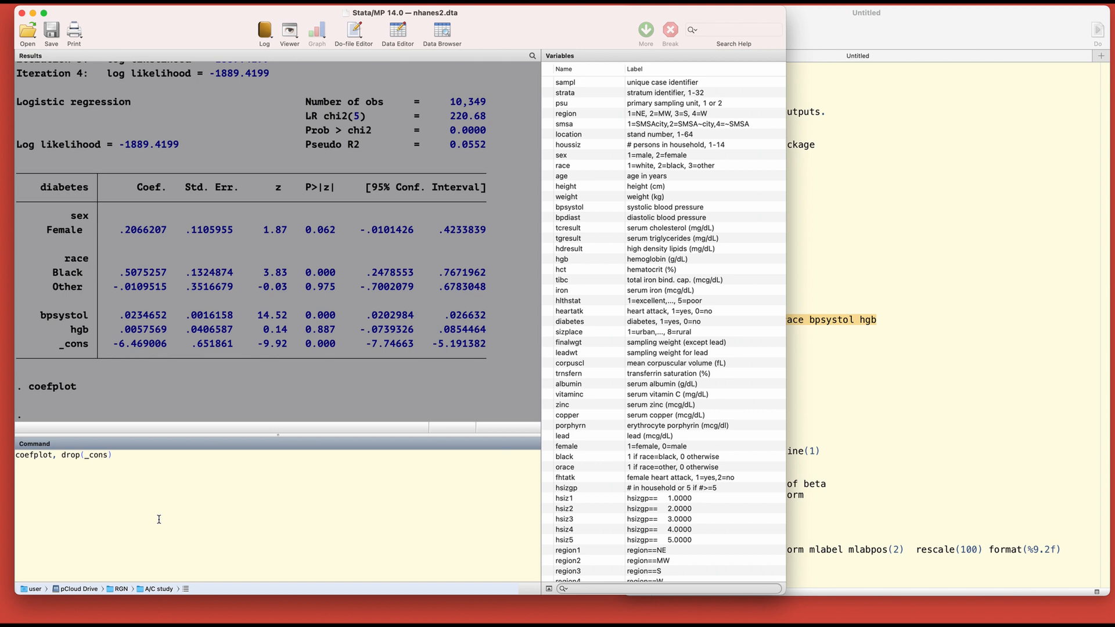
pyautogui.press('Return')
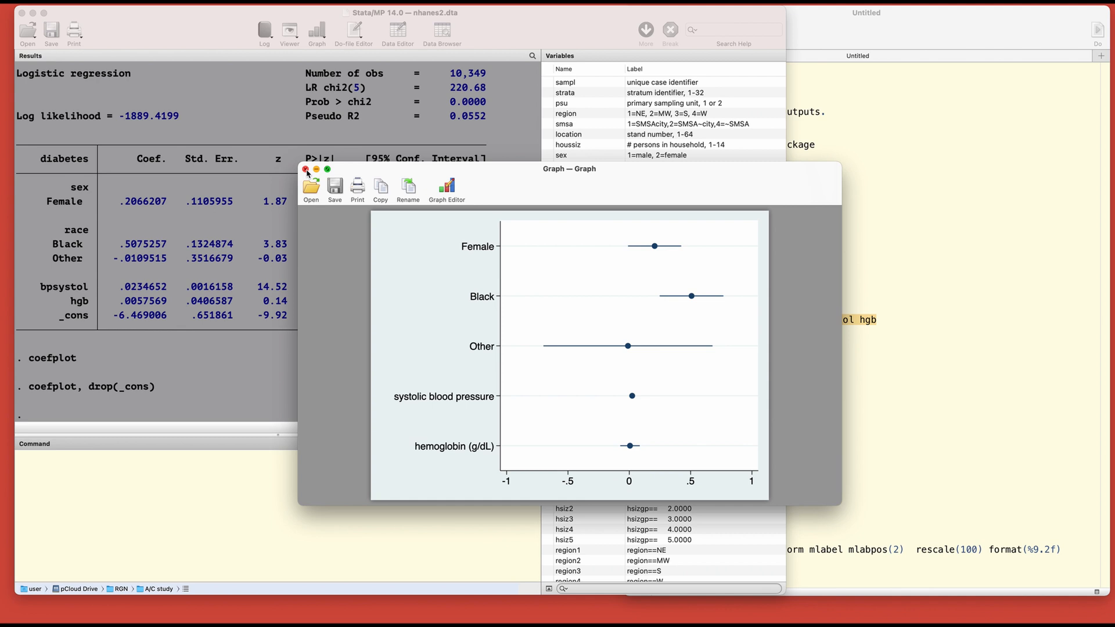
pyautogui.click(306, 168)
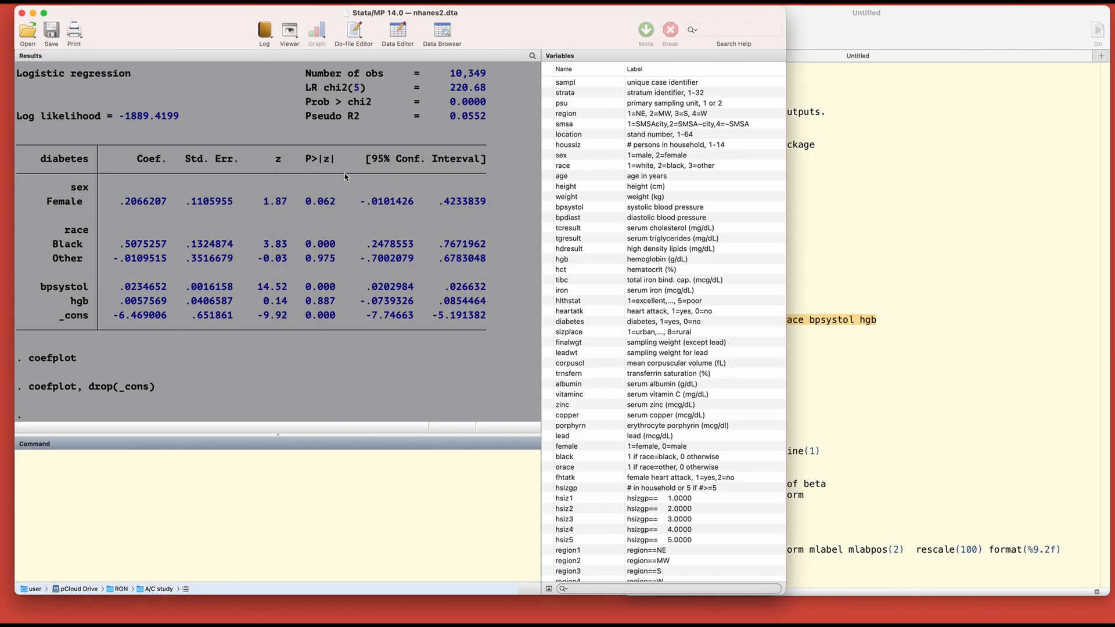
# Draw coefplot, drop(_cons) eform as odds ratios, then close the graph.
pyautogui.write('coefplot, drop(_cons)')
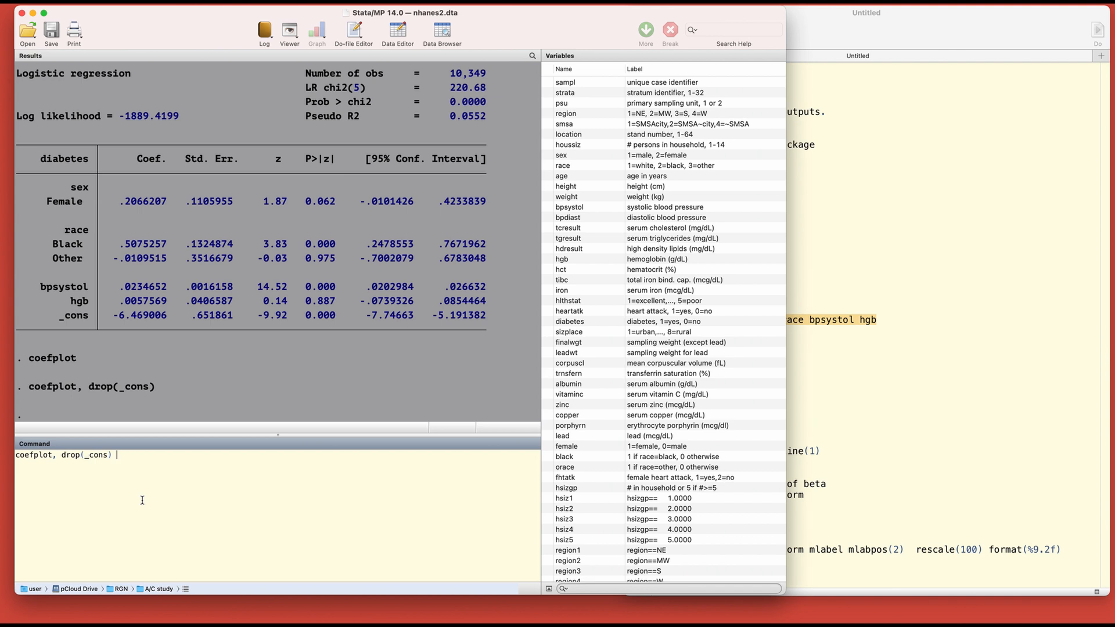
pyautogui.write('eform')
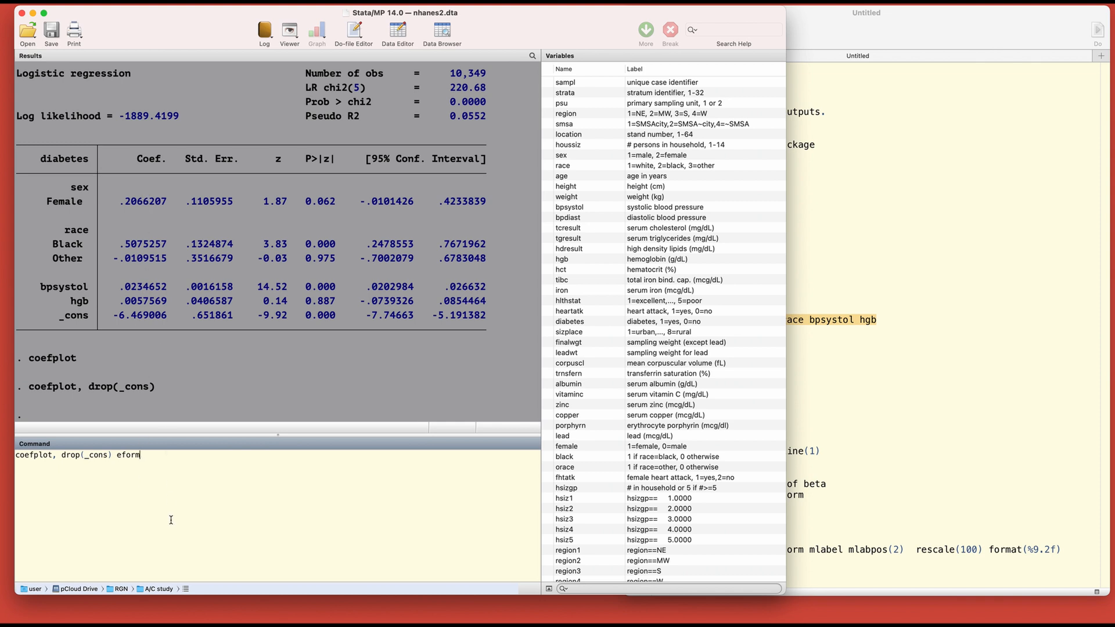
pyautogui.press('Return')
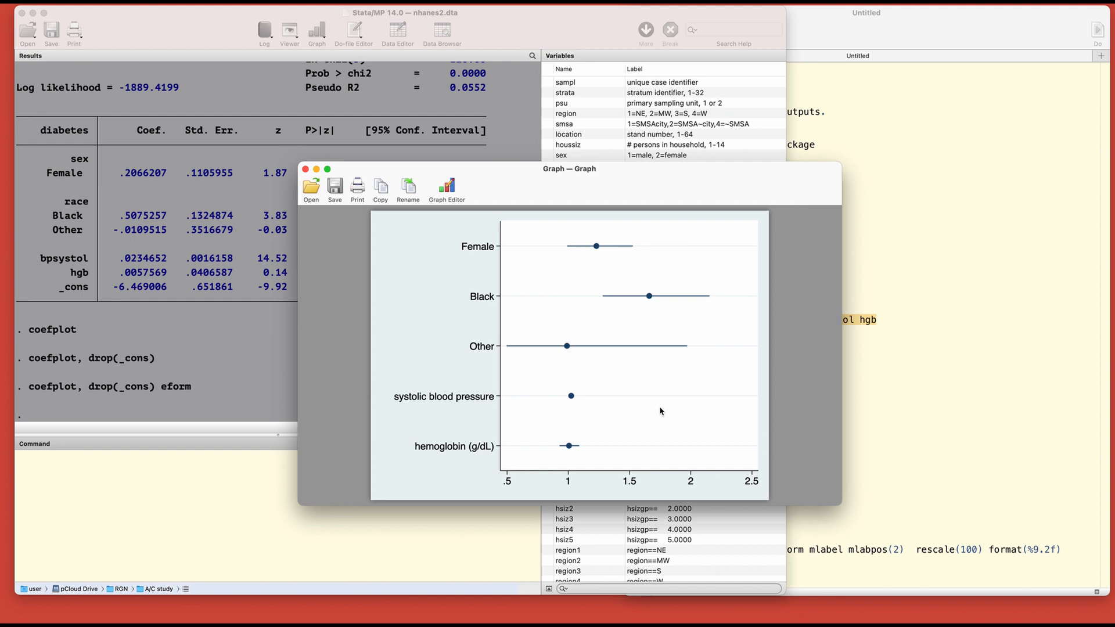
pyautogui.moveTo(594, 229)
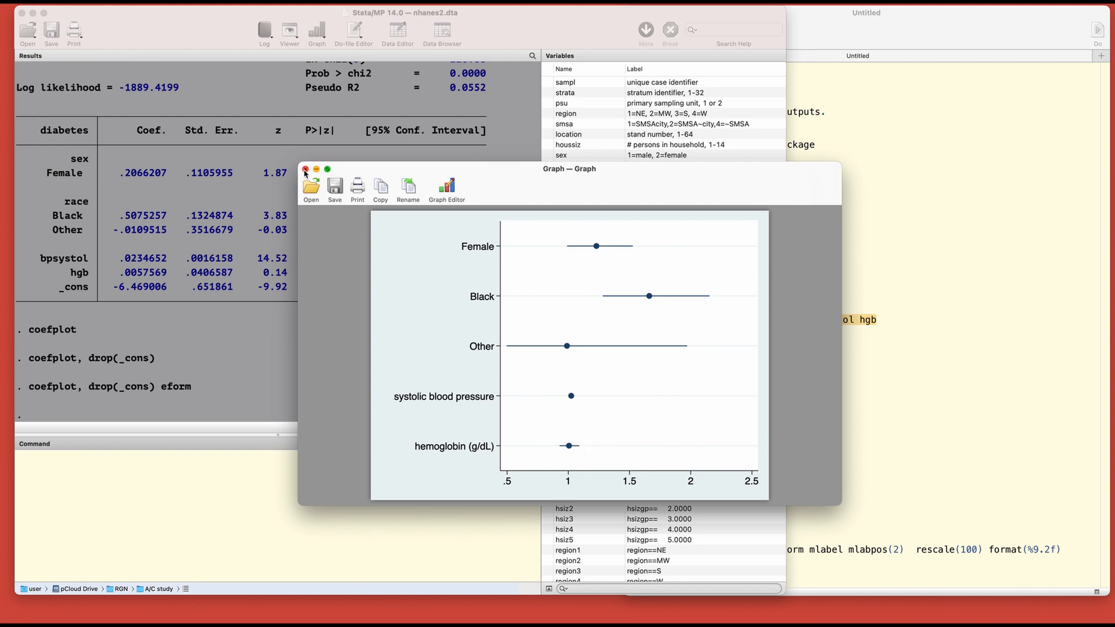
pyautogui.click(305, 170)
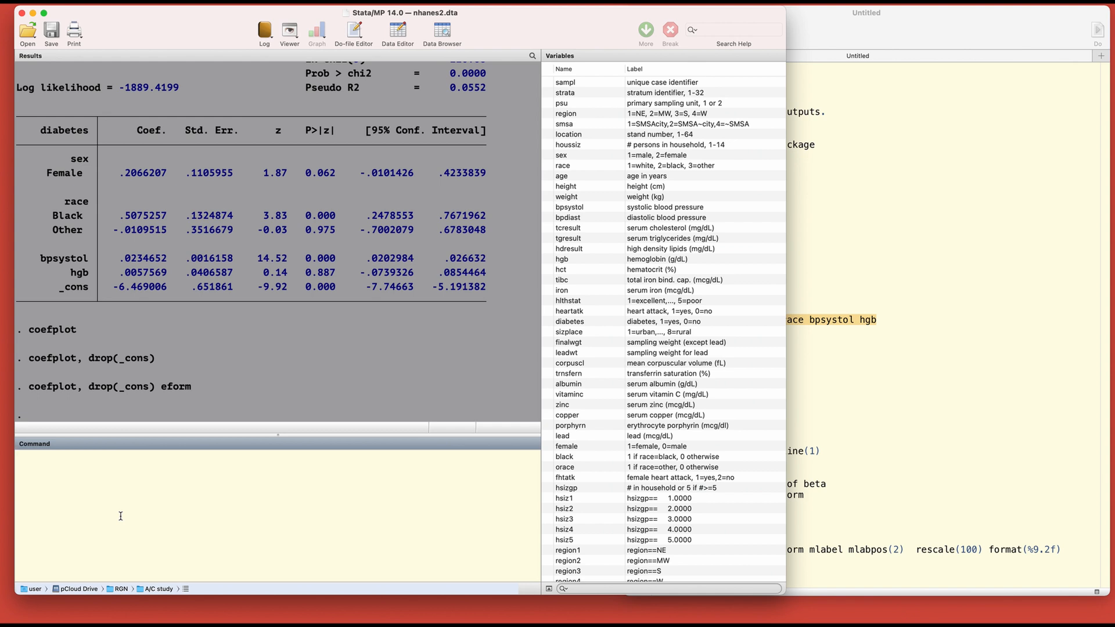
pyautogui.write('coefplot, drop(_cons) eform')
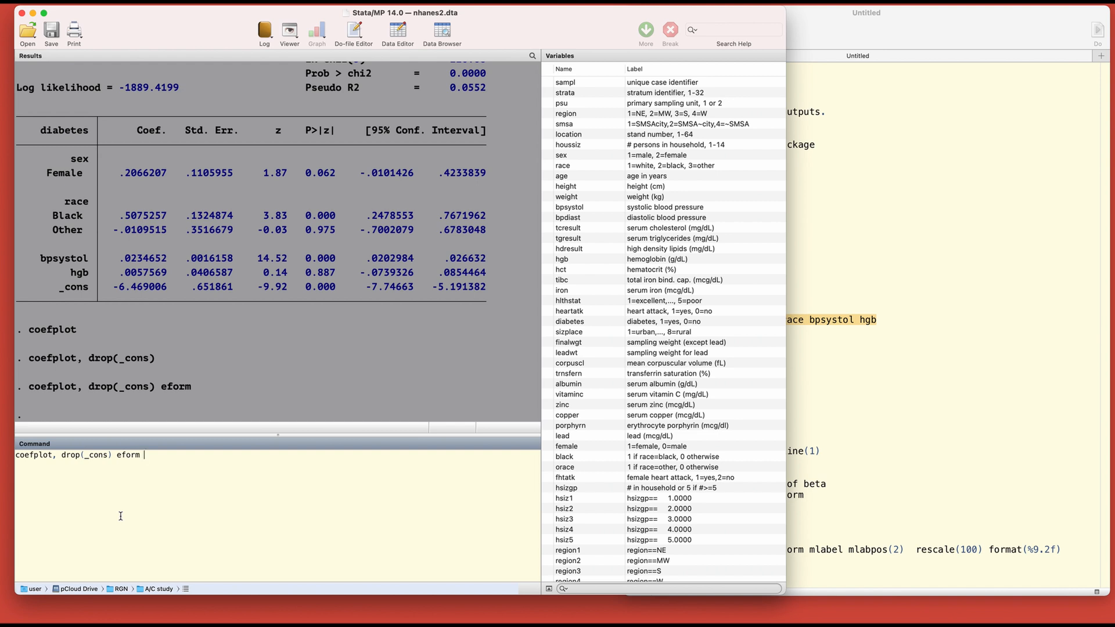
pyautogui.write('xli')
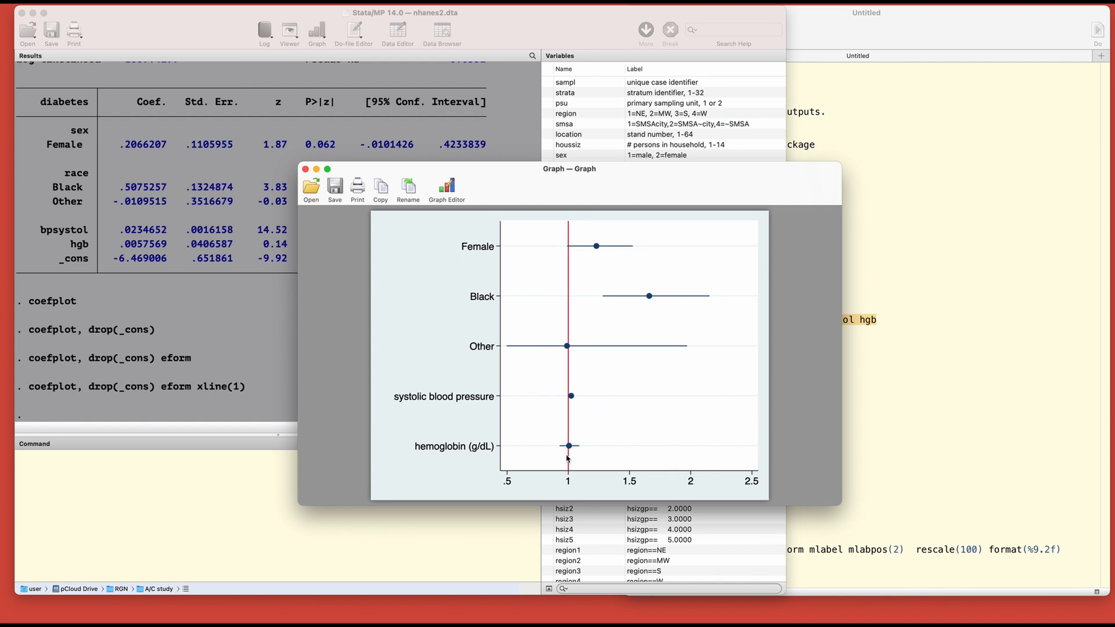
pyautogui.moveTo(589, 250)
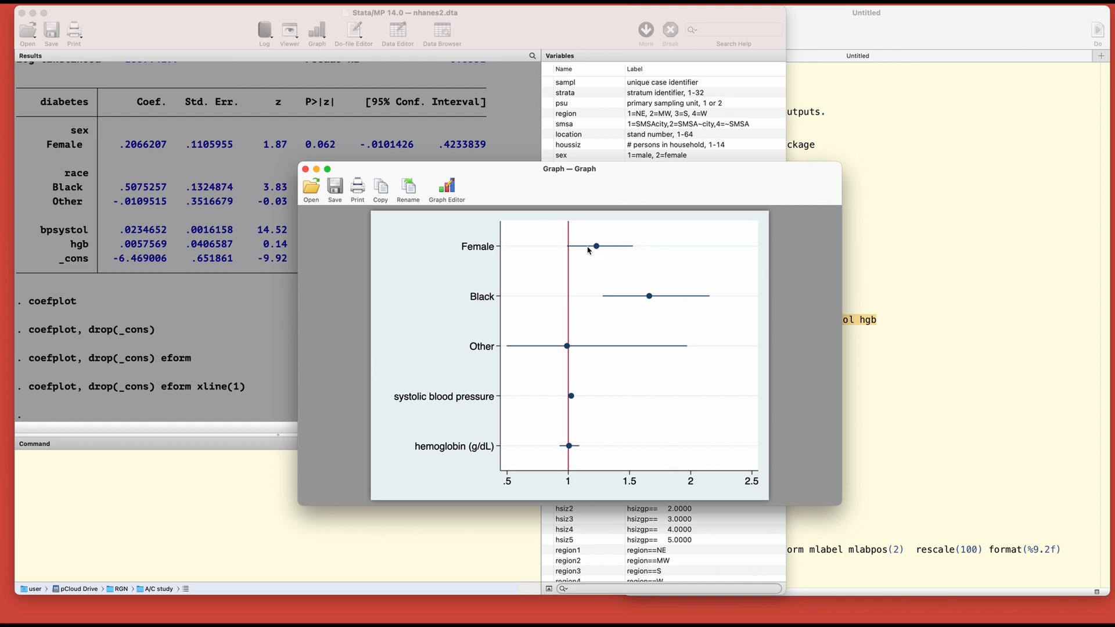
pyautogui.moveTo(499, 248)
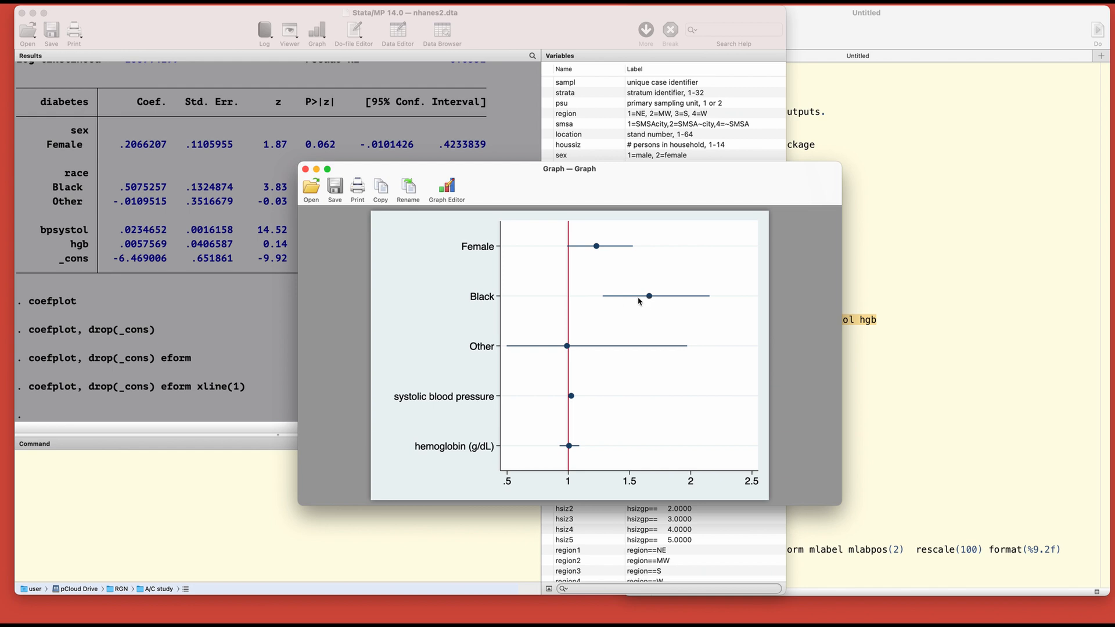
pyautogui.moveTo(652, 298)
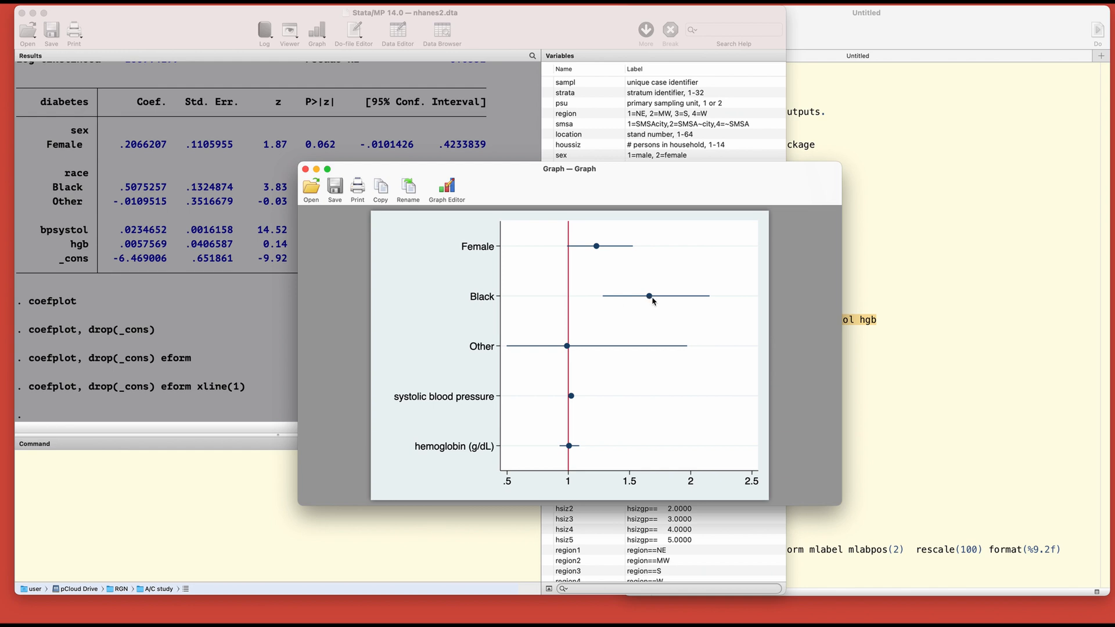
pyautogui.moveTo(590, 360)
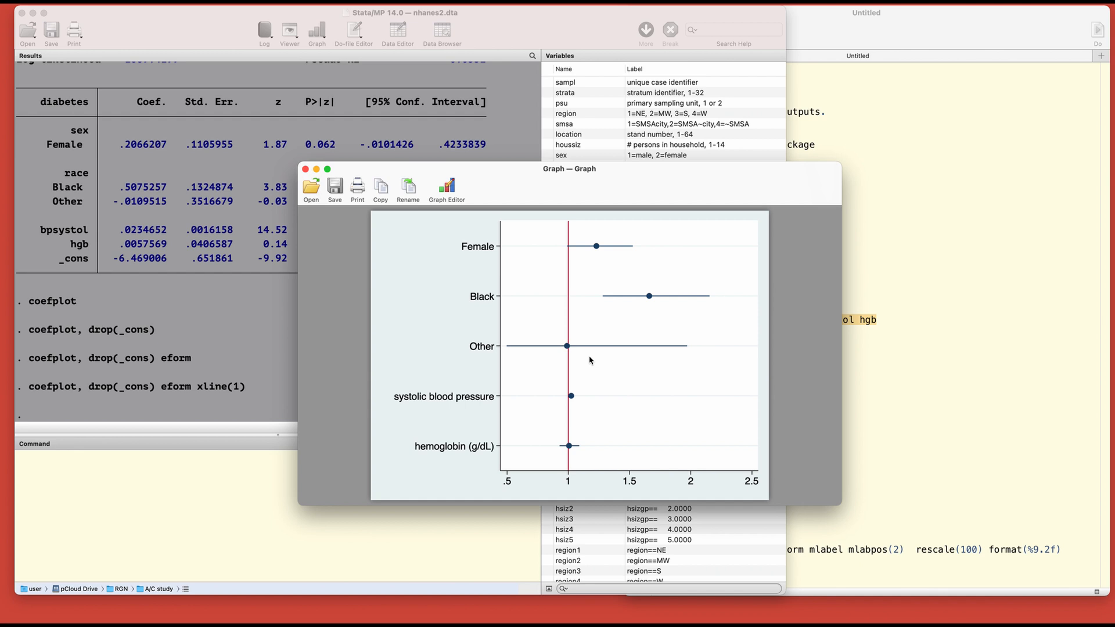
pyautogui.moveTo(571, 399)
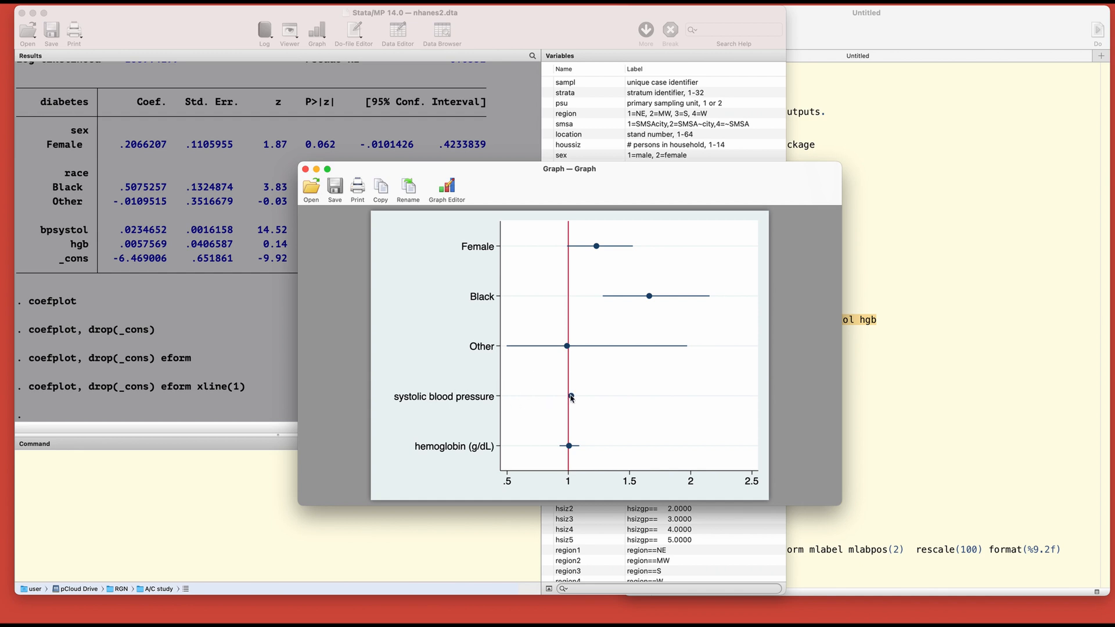
pyautogui.moveTo(567, 454)
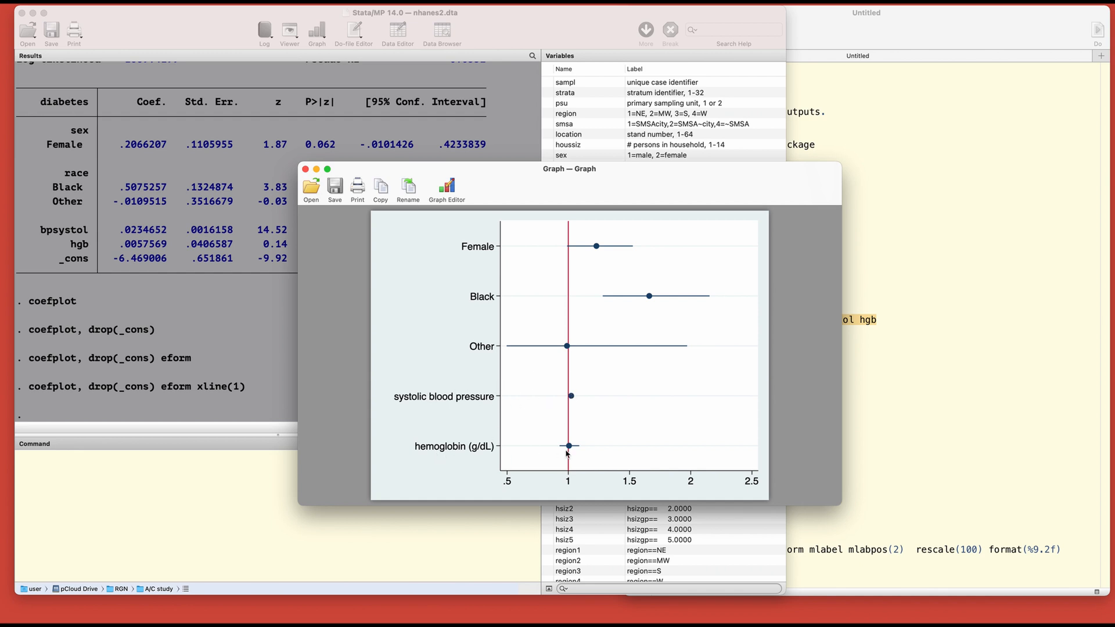
pyautogui.moveTo(567, 451)
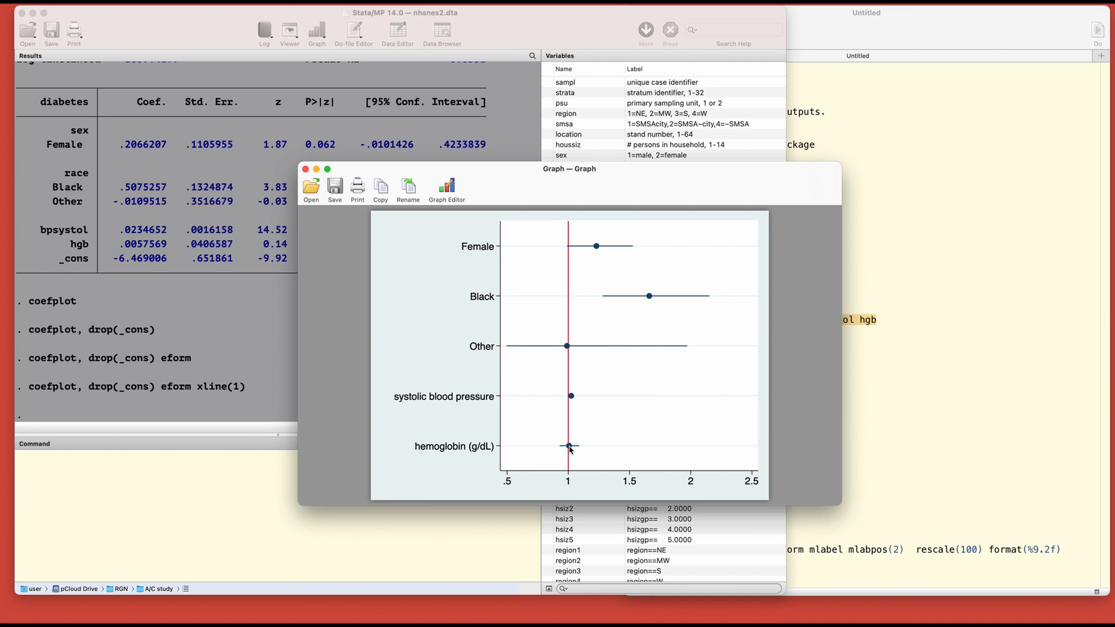
pyautogui.moveTo(508, 186)
pyautogui.write('coefplot, drop(_cons) eform xline(1')
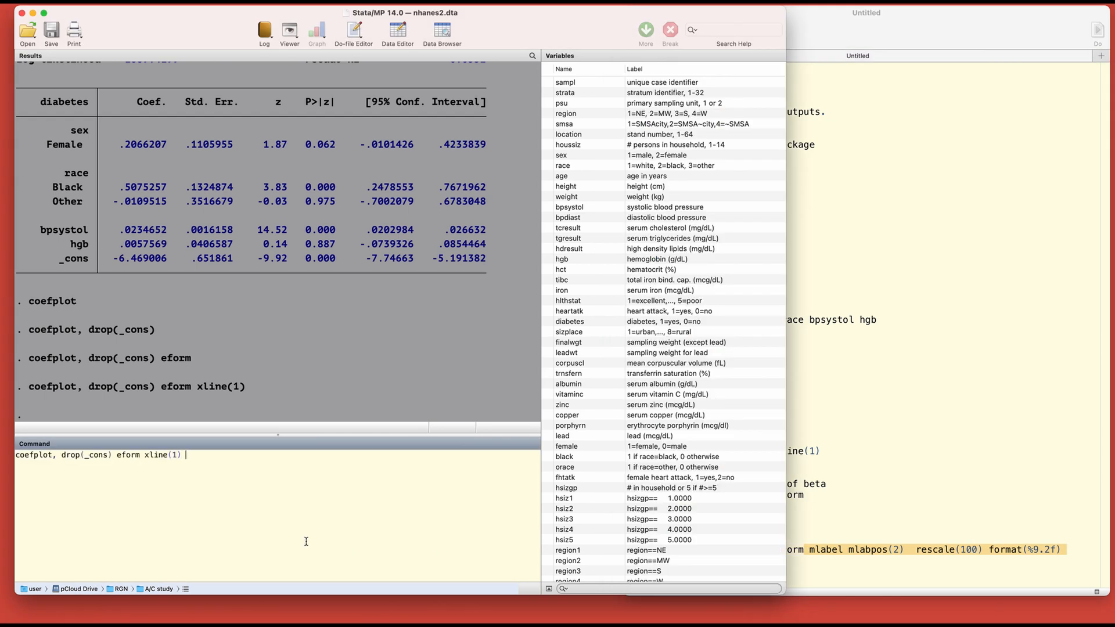
# Add mlabel mlabpos(2) rescale(100) format(%9.2f) and move the reference line to xline(100).
pyautogui.write('mlabel mlabpos(2)  rescale(100) format(%9.2f)')
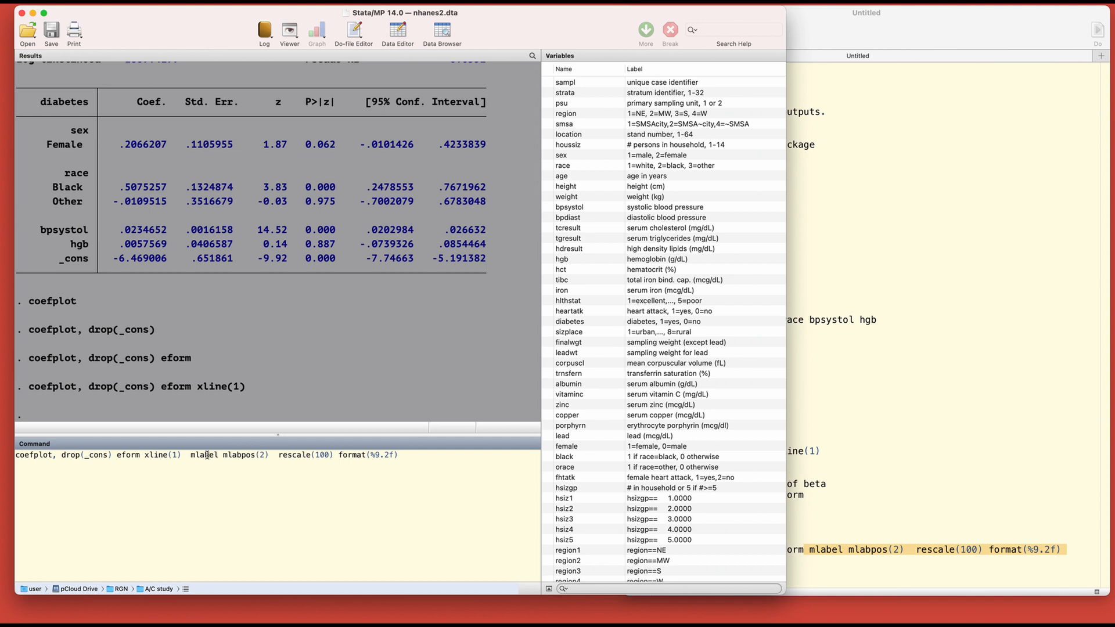
pyautogui.moveTo(213, 455)
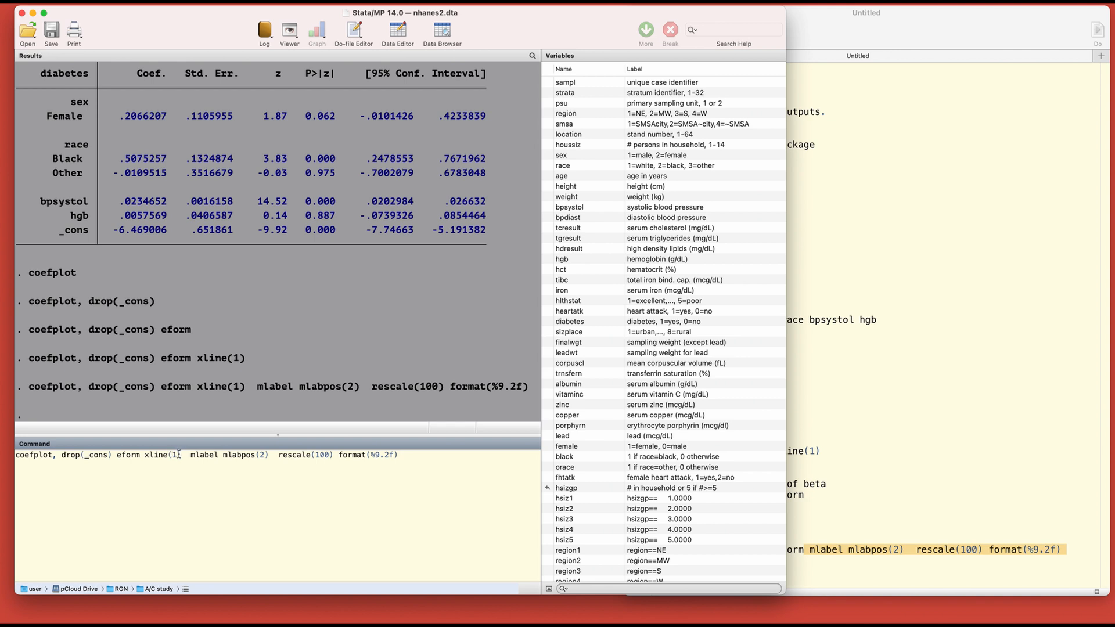
pyautogui.write('0')
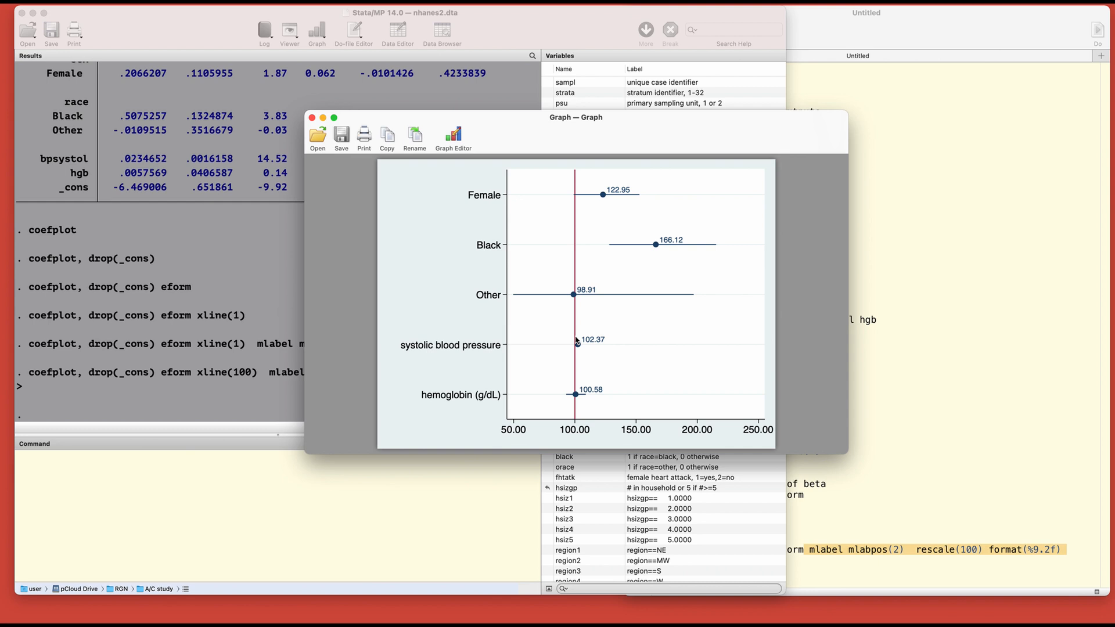
pyautogui.moveTo(648, 229)
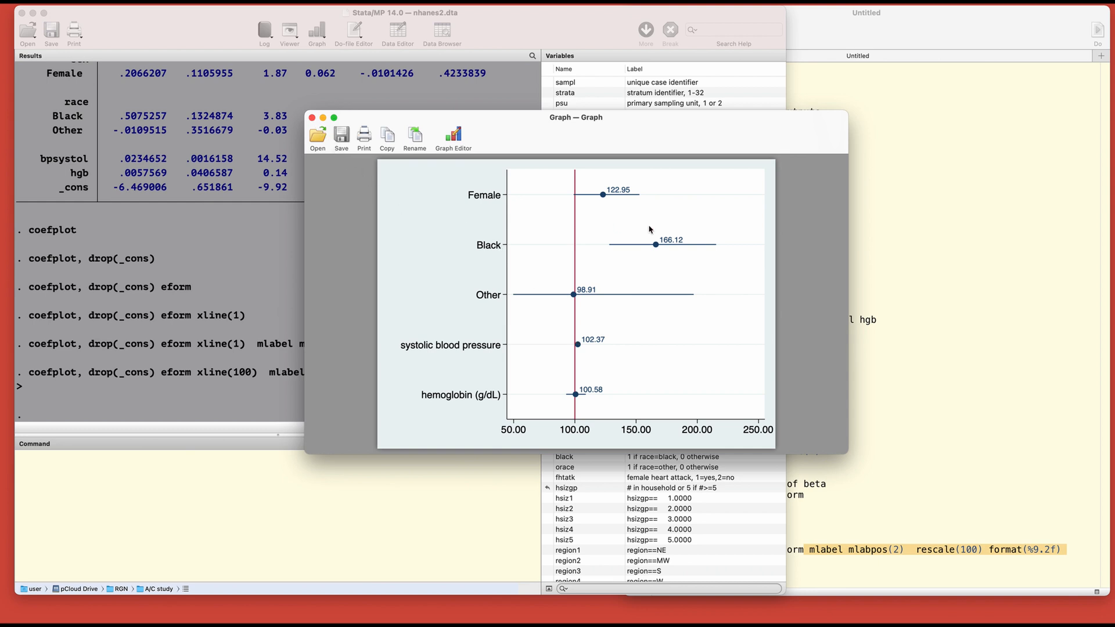
pyautogui.moveTo(606, 198)
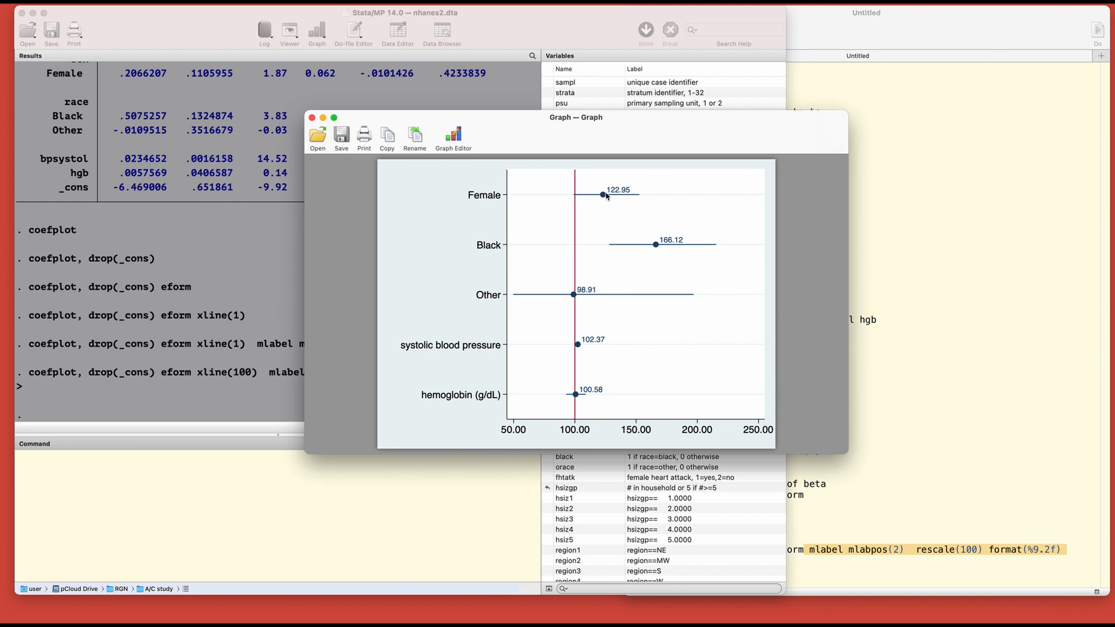
pyautogui.moveTo(326, 93)
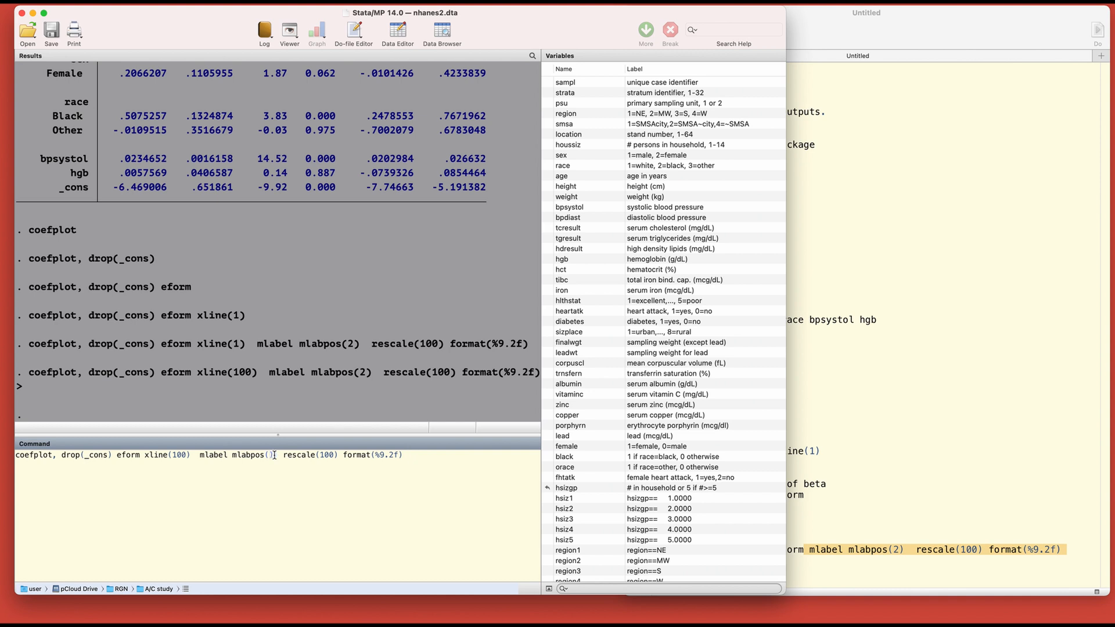
# Rerun the rescaled odds-ratio coefplot with labels at mlabpos(3).
pyautogui.press('Return')
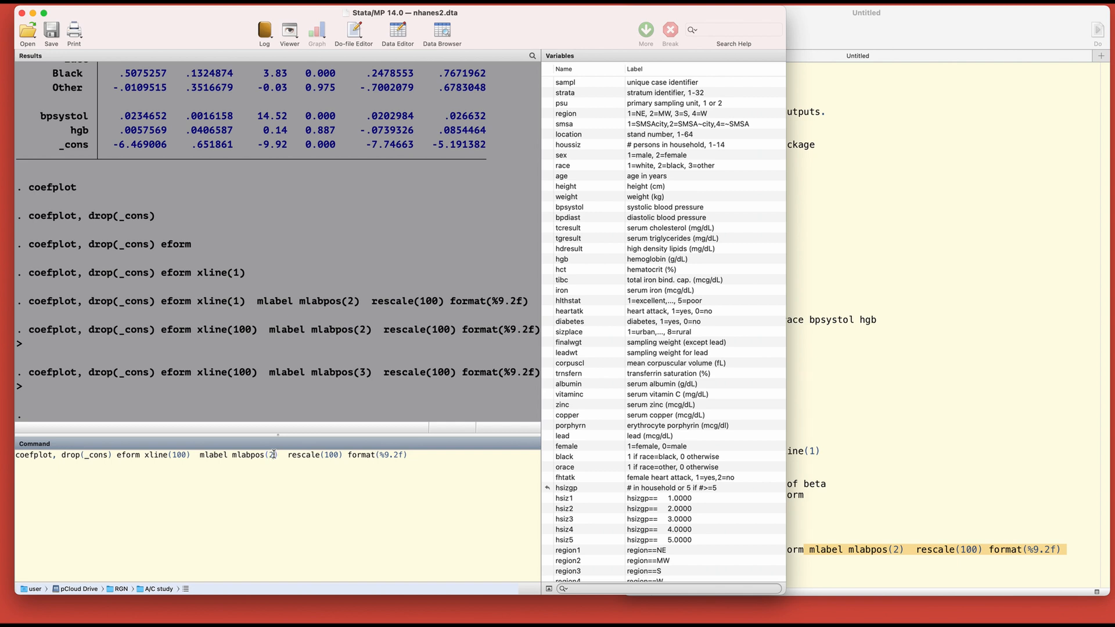
# Rerun the plot with labels back at mlabpos(2) and check the do-file notes.
pyautogui.press('Return')
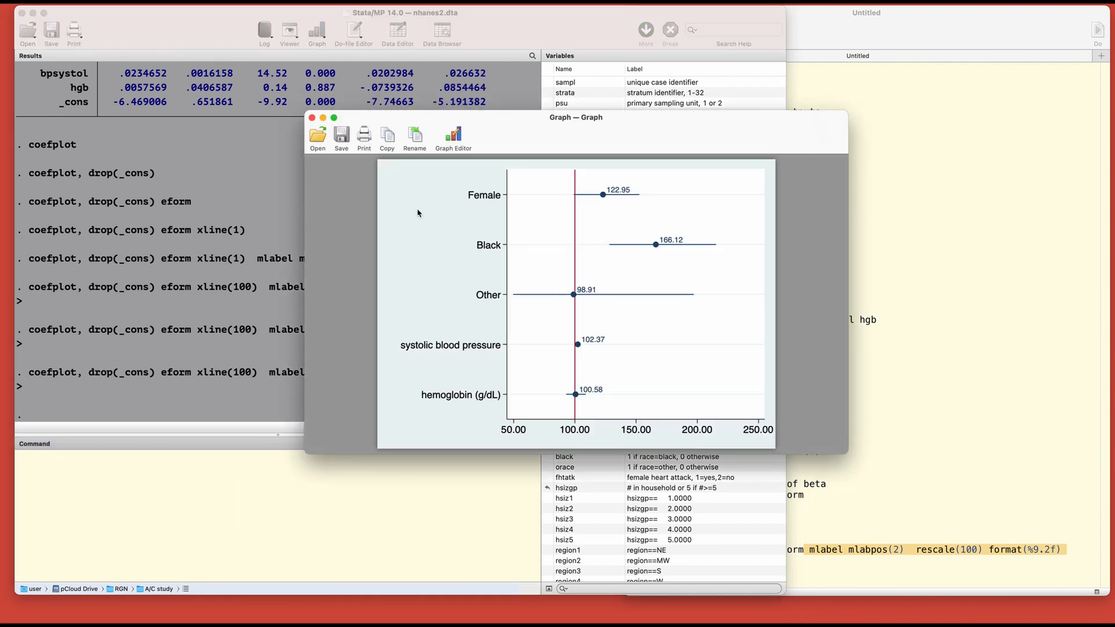
pyautogui.click(311, 118)
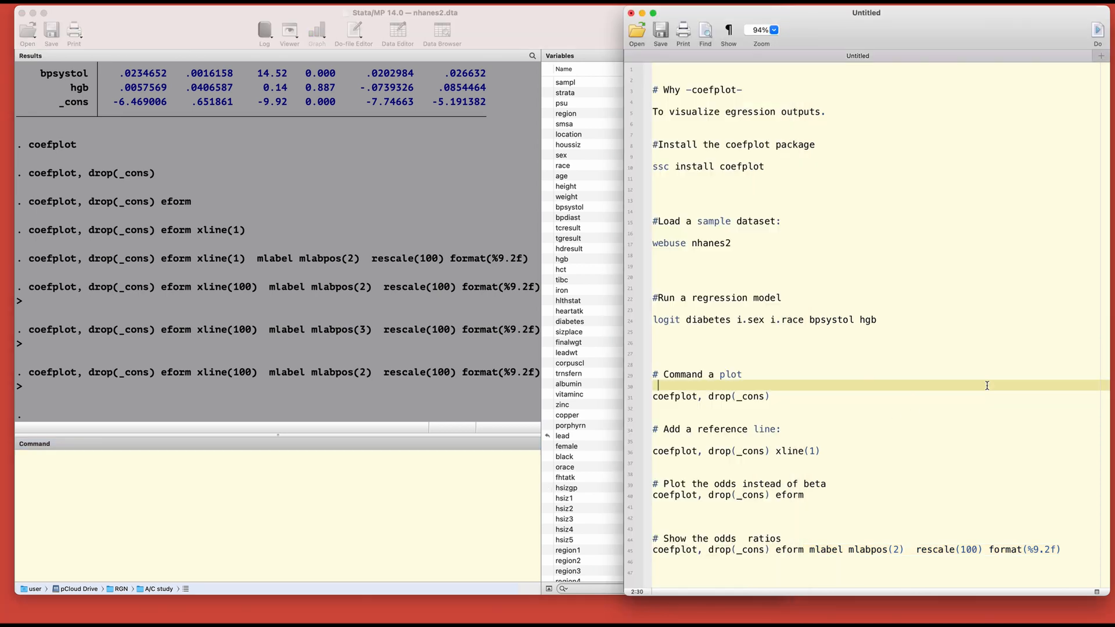
pyautogui.click(689, 320)
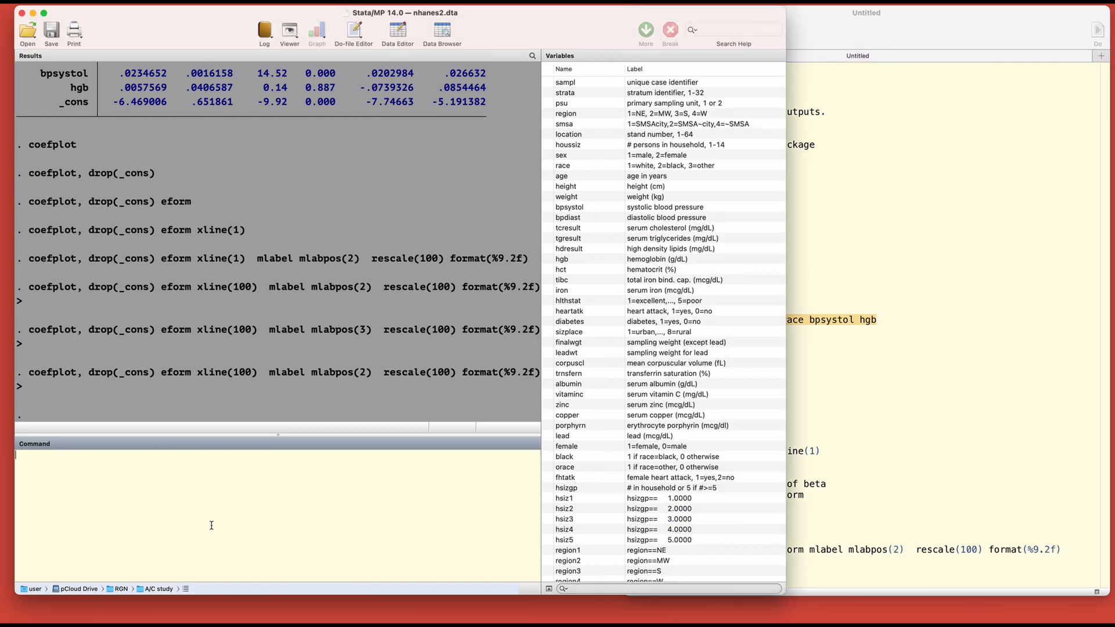
# Refit the diabetes logit with the condition if region==1 (2,084 observations).
pyautogui.write('logit diabetes i.sex i.race bpsystol hgb')
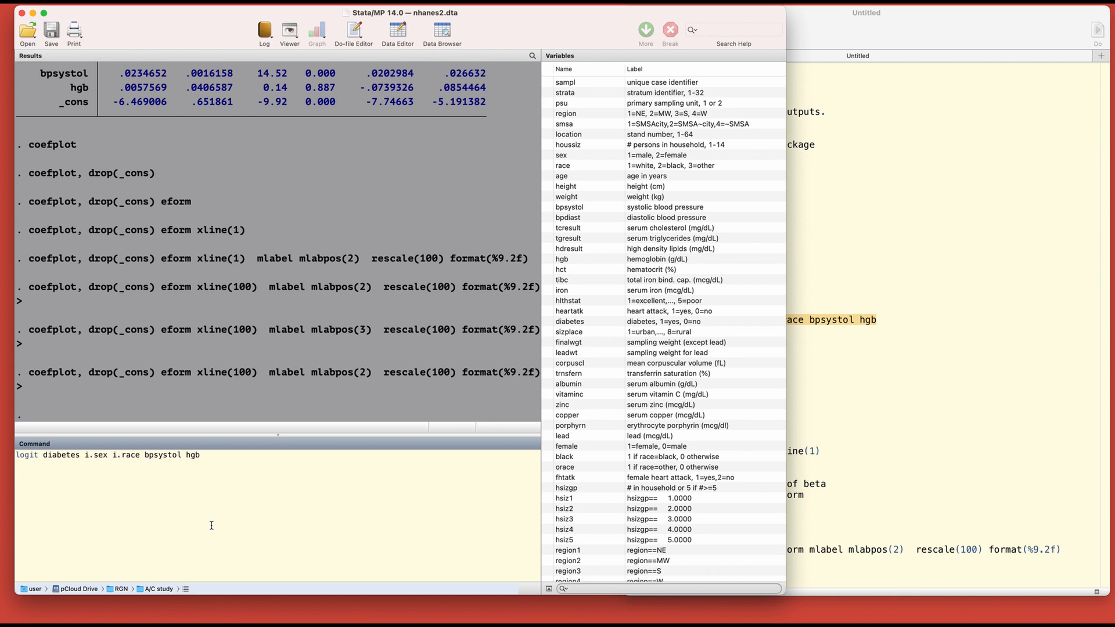
pyautogui.write('if')
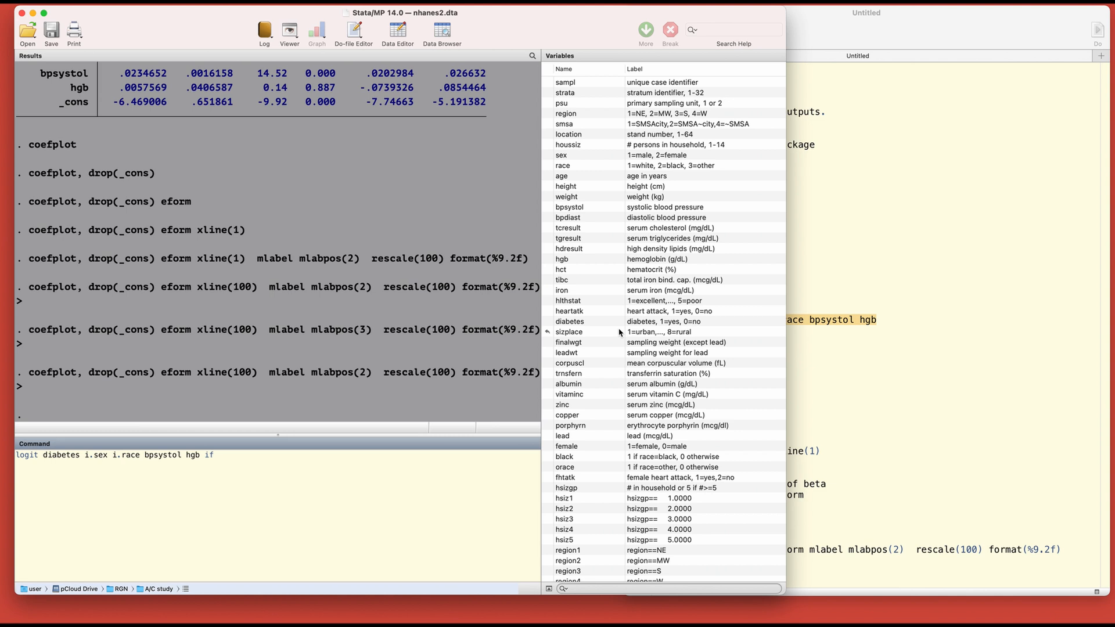
pyautogui.scroll(-3)
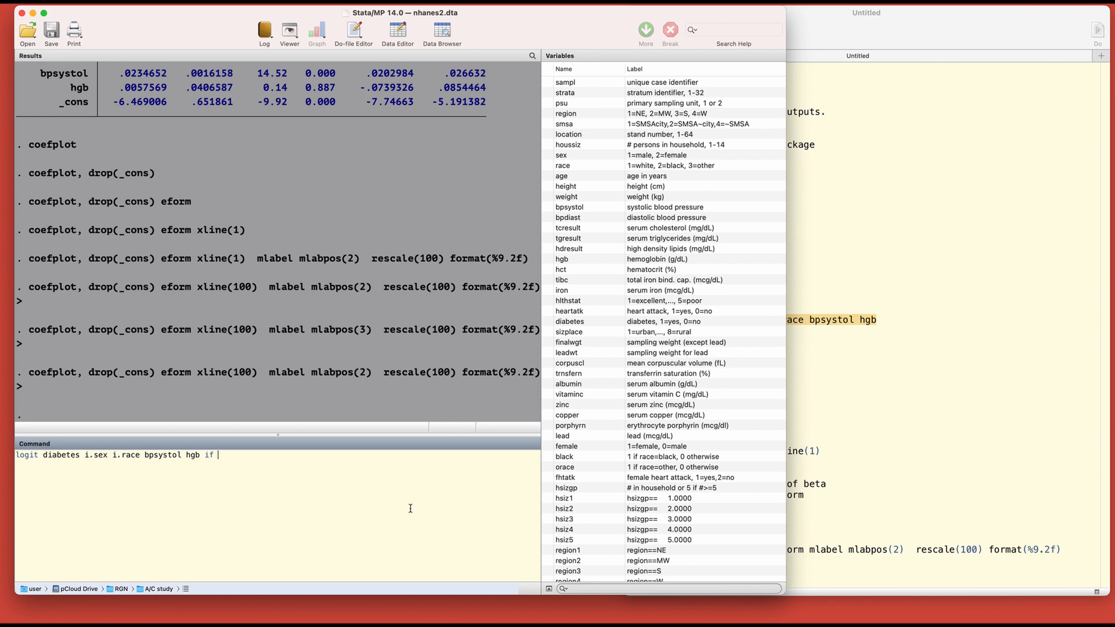
pyautogui.click(565, 113)
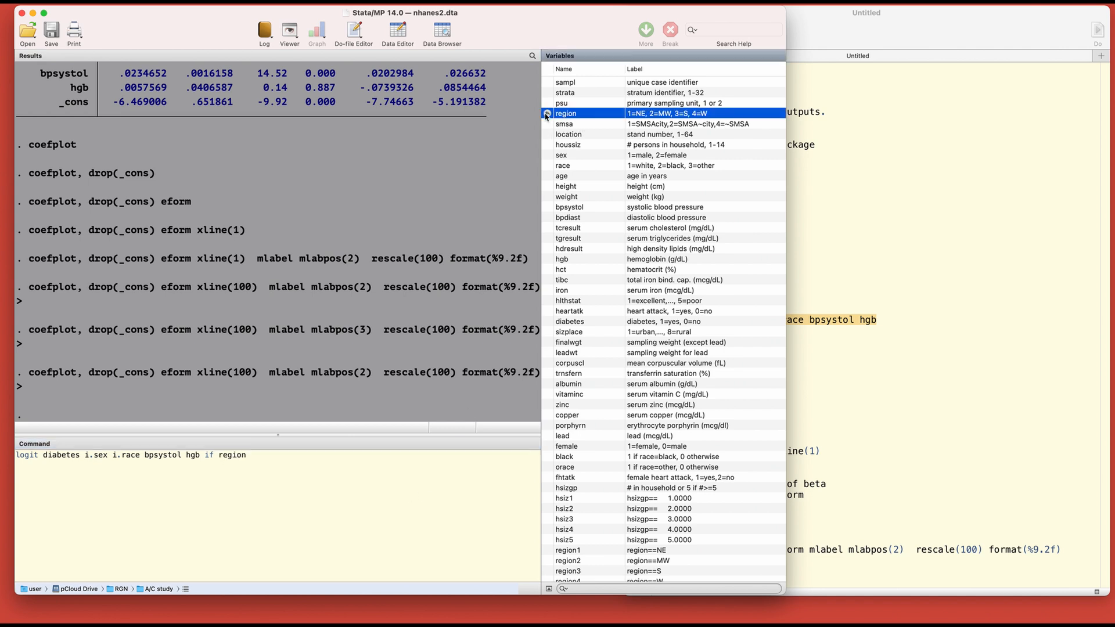
pyautogui.write('==')
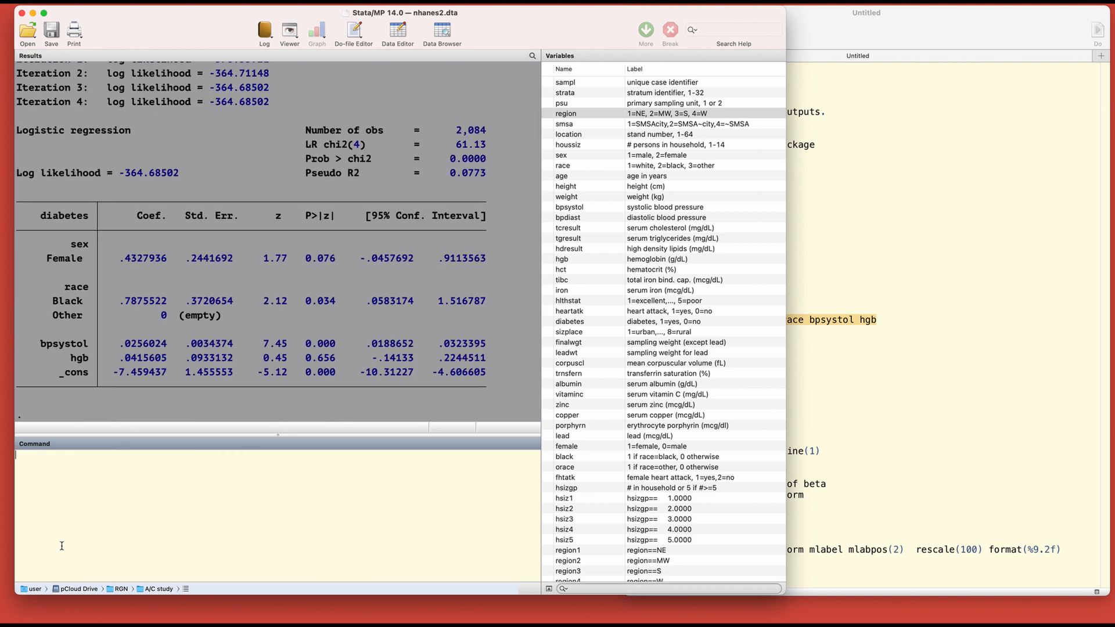
# Store the region 1 model as m1, fit the logit for region==2, and store it as m2.
pyautogui.write('estimate store')
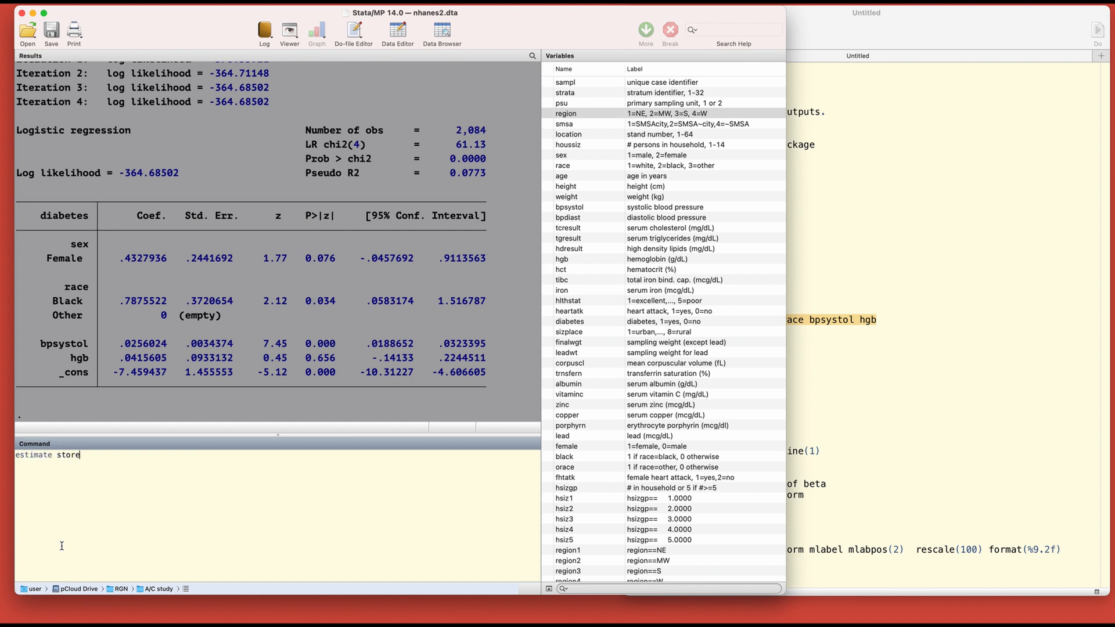
pyautogui.write('m')
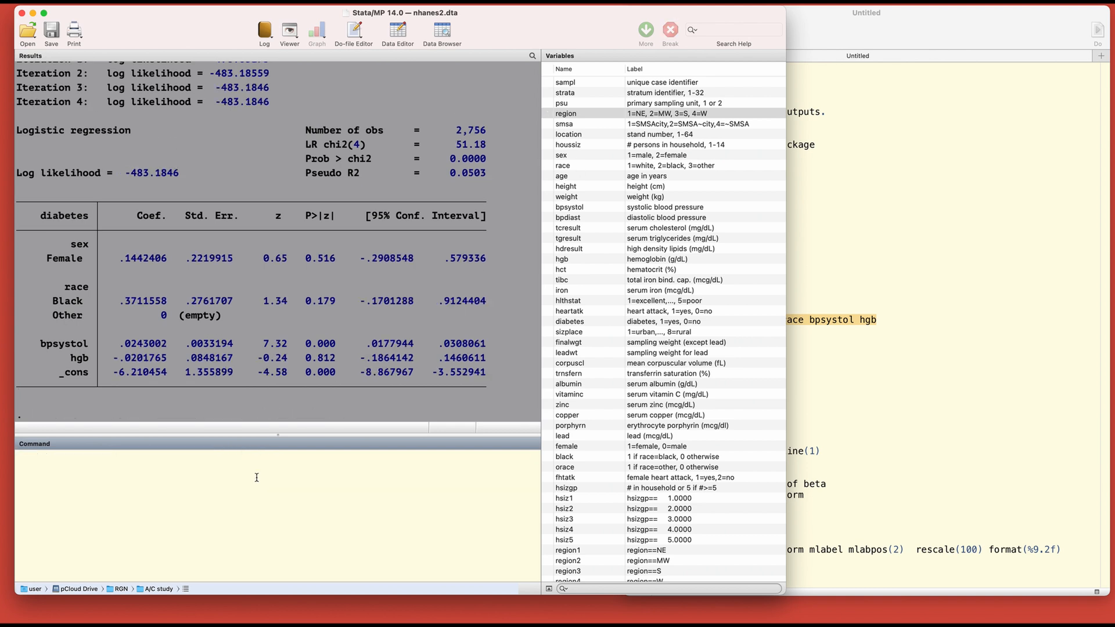
pyautogui.write('logit diabetes i.sex i.race bpsystol hgb if region==2')
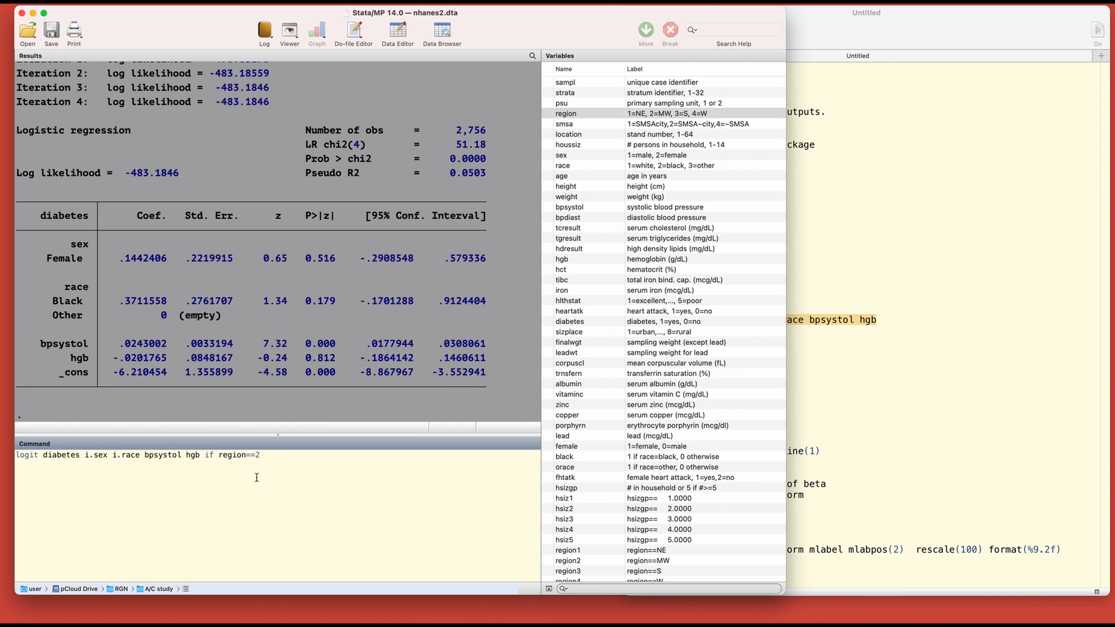
pyautogui.write('estimate store m1')
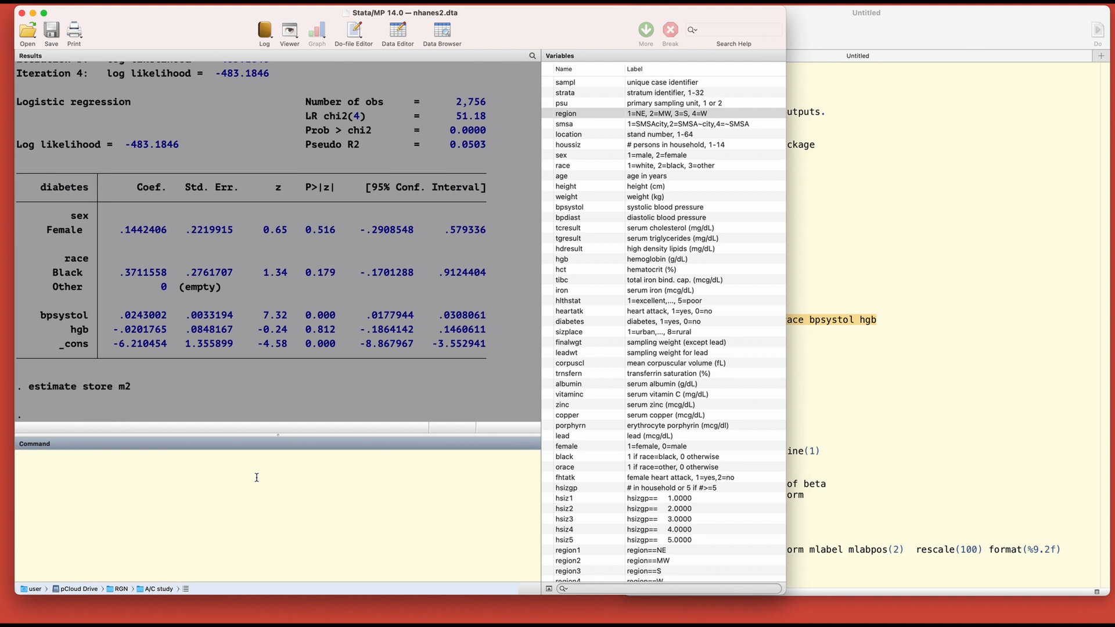
pyautogui.write('coefplot')
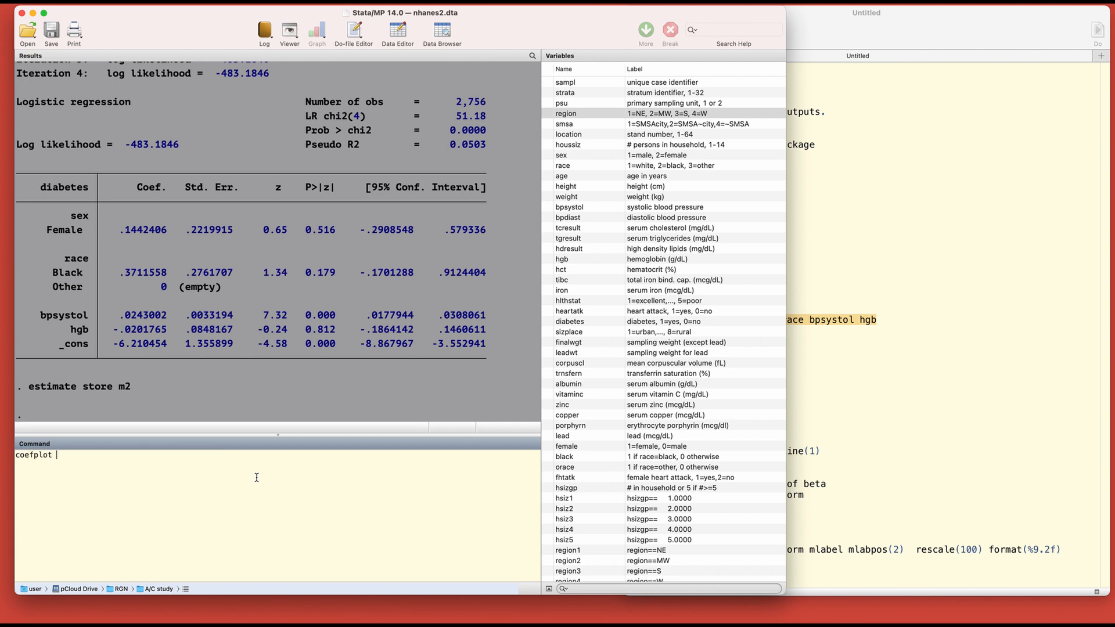
# Draw coefplot m1 m2 comparing the two region models, then close the graph.
pyautogui.write('m1')
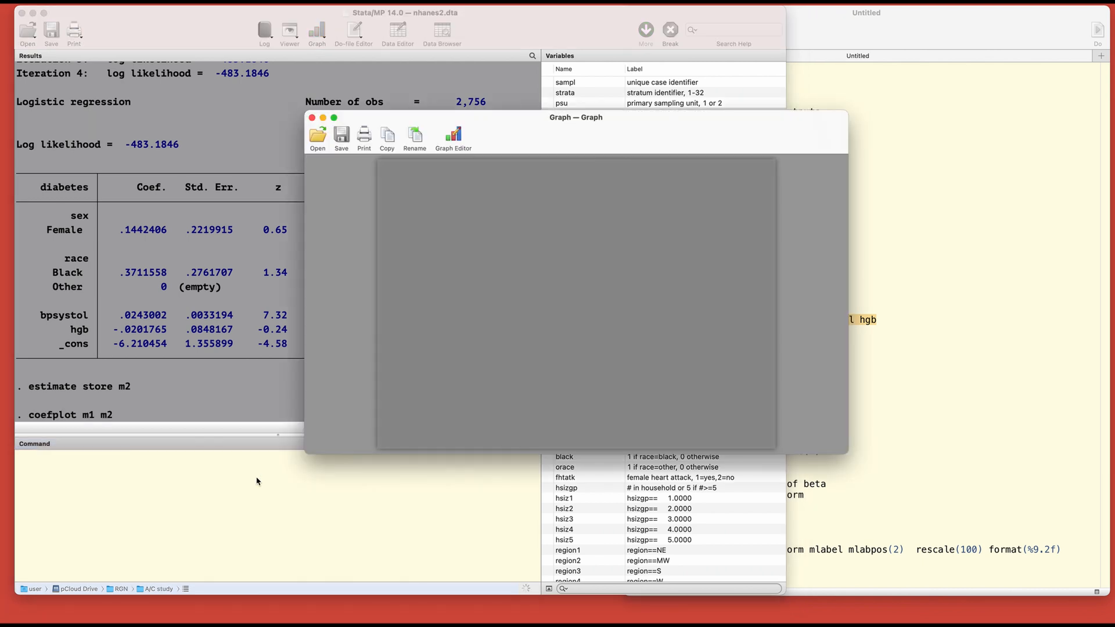
pyautogui.press('Return')
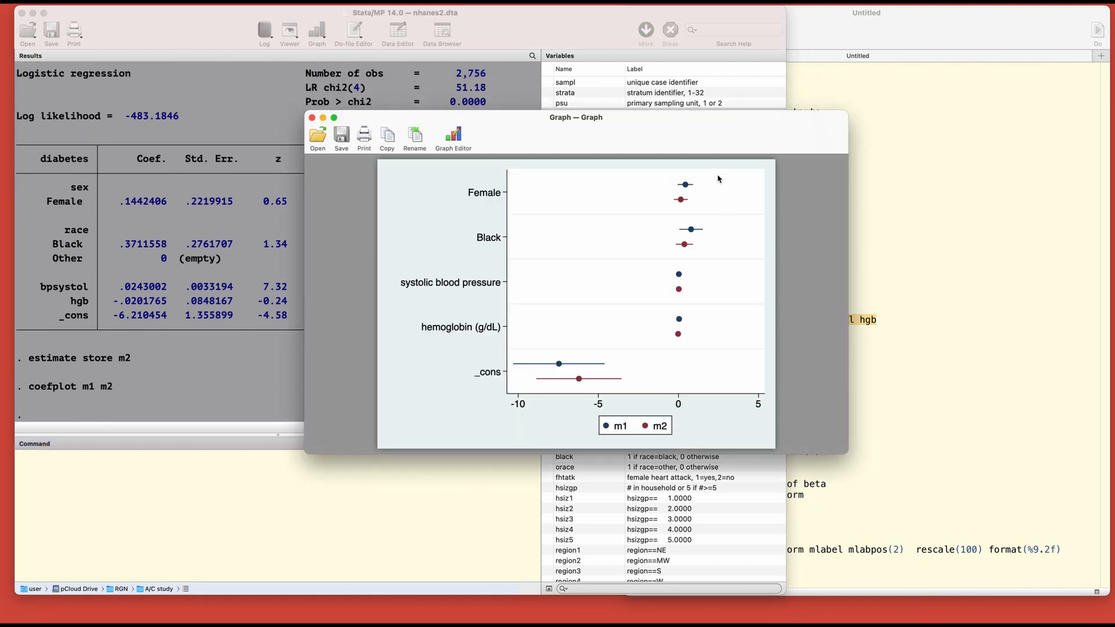
pyautogui.moveTo(702, 199)
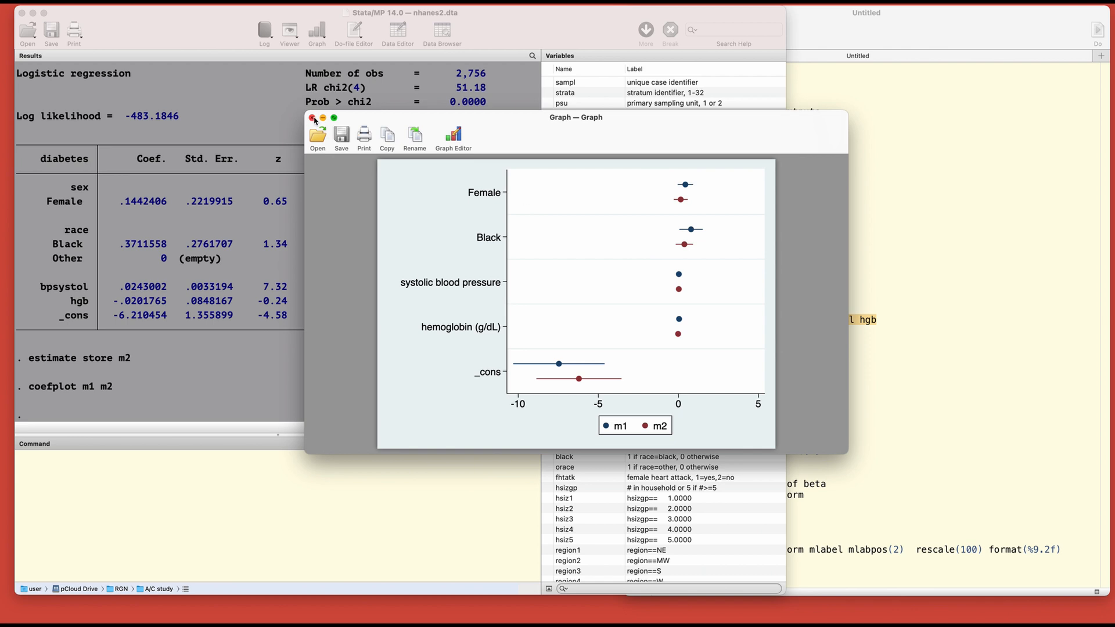
pyautogui.click(314, 118)
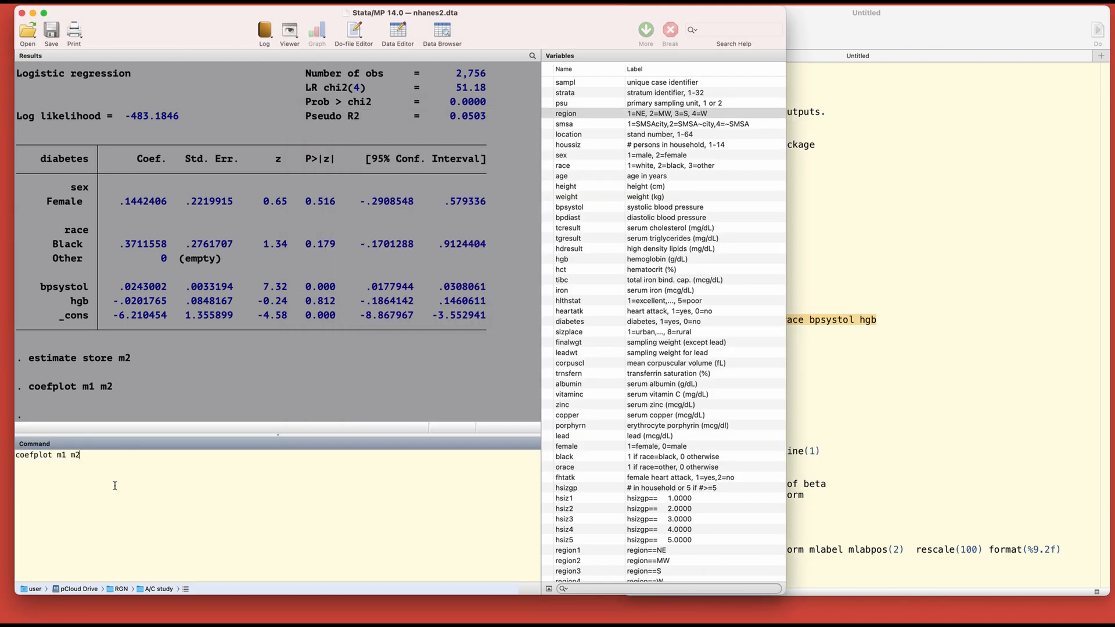
# Redraw coefplot m1 m2 with drop(_cons), then close the graph.
pyautogui.write(', drop')
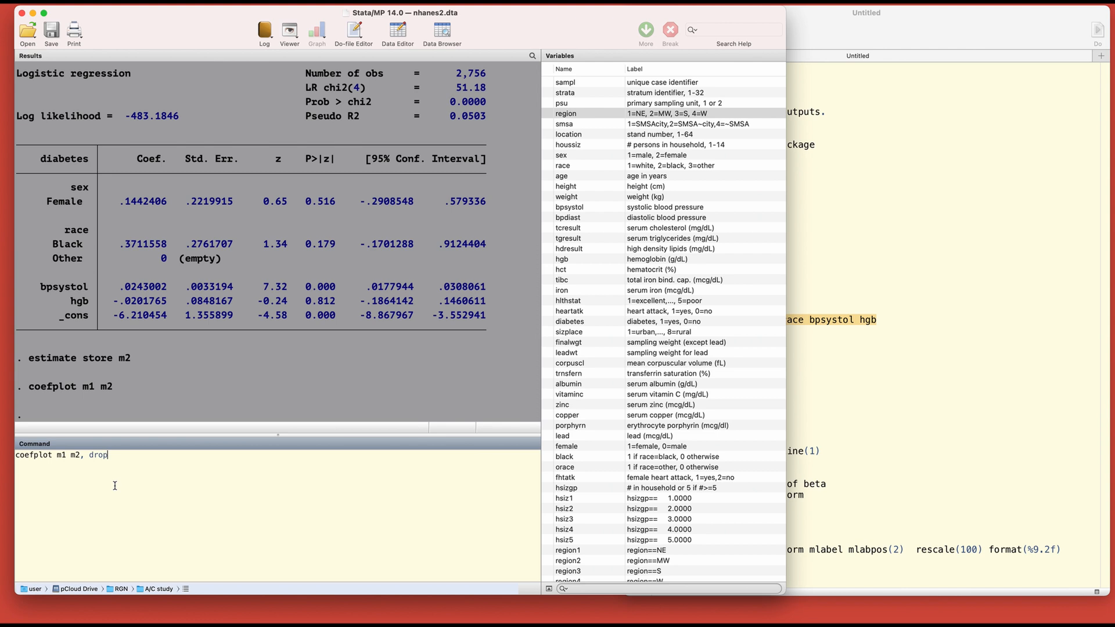
pyautogui.write('(_co')
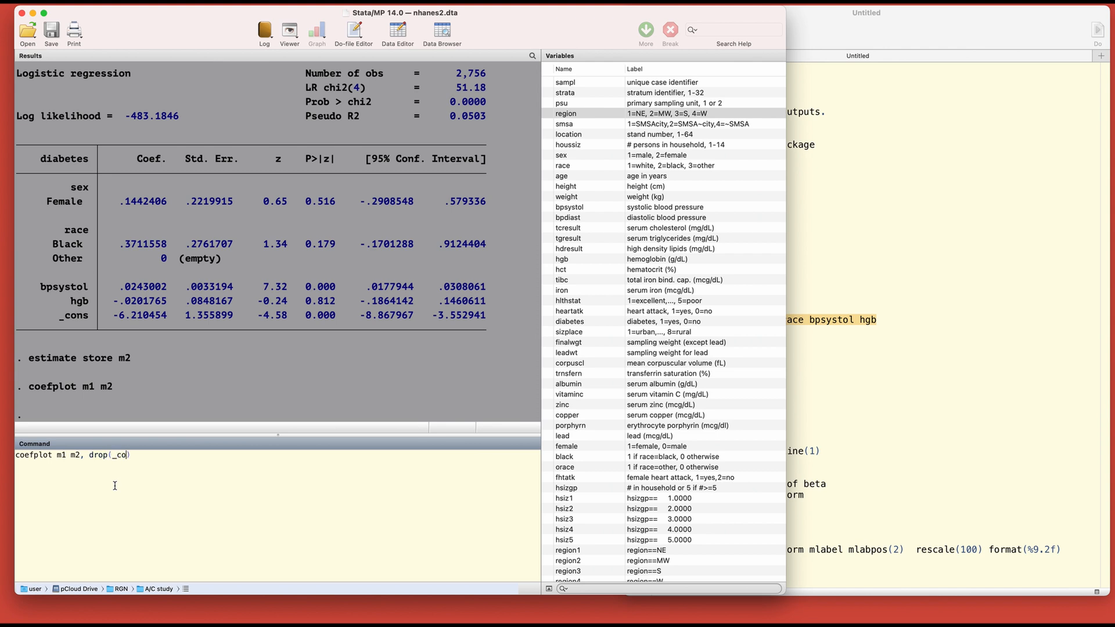
pyautogui.write('ns')
pyautogui.press('Return')
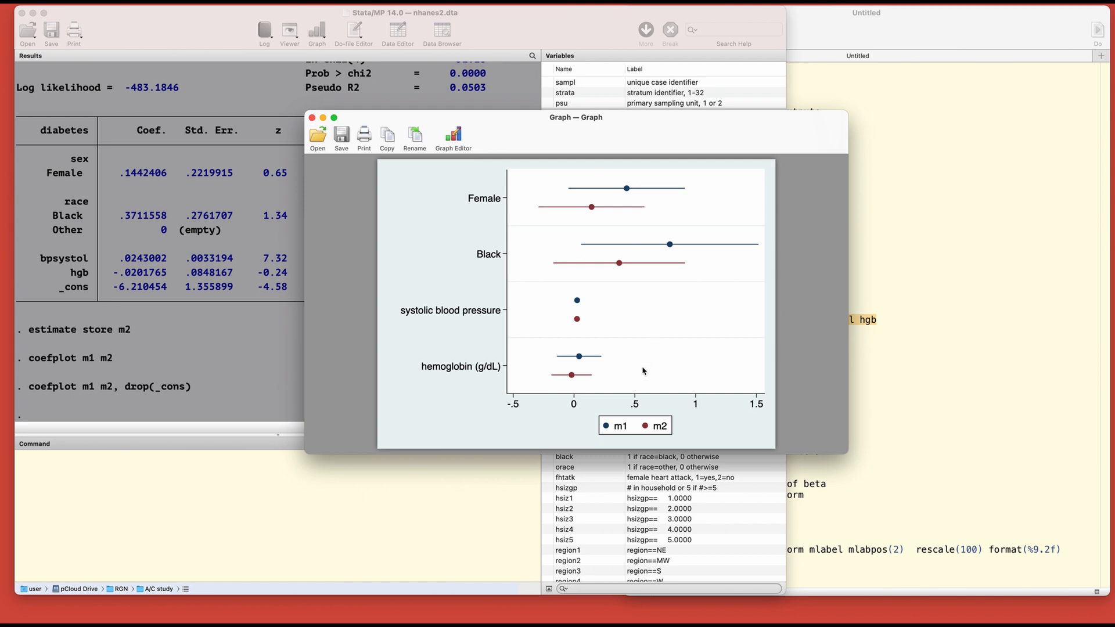
pyautogui.moveTo(398, 155)
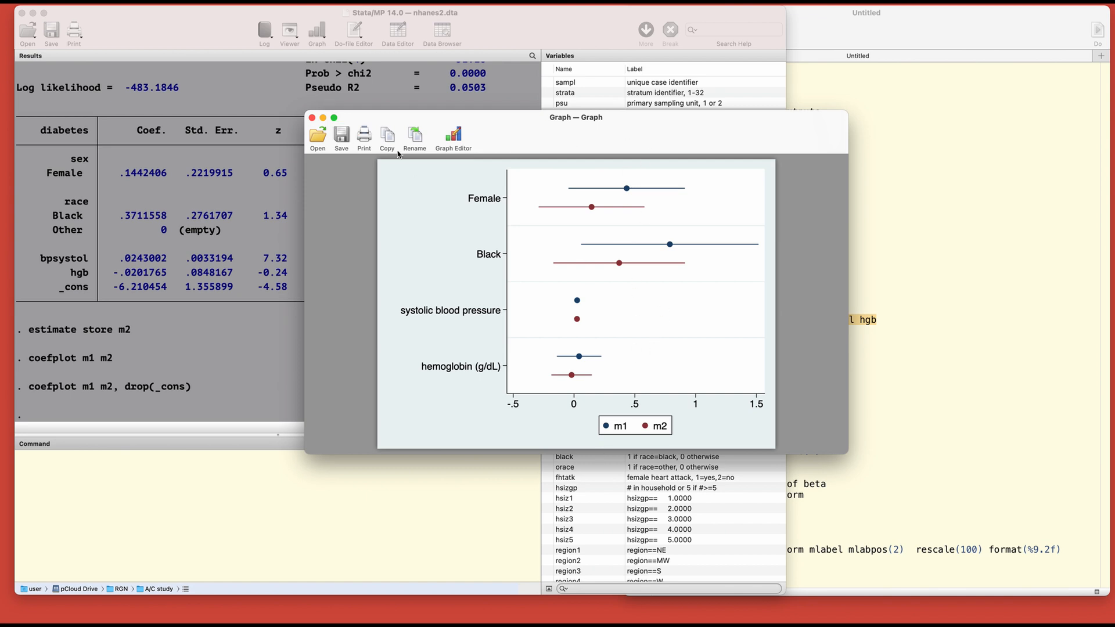
pyautogui.click(311, 117)
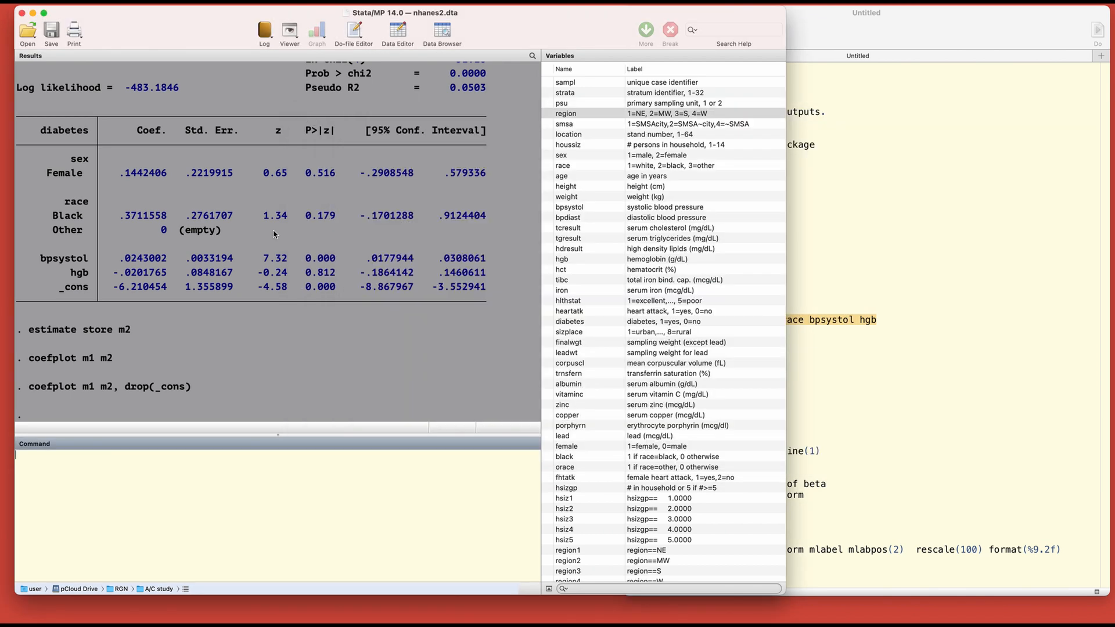
# Run coefplot m1 m2 with drop(_cons) eform to show odds ratios without the constant.
pyautogui.write('coefplot m1 m2, drop(_cons)')
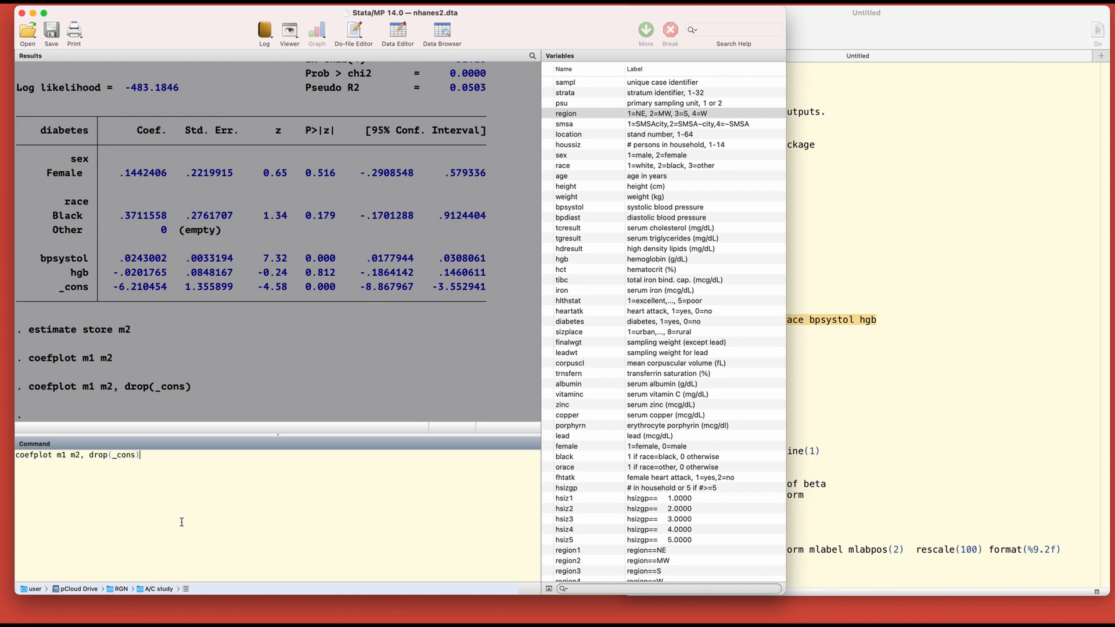
pyautogui.write('xline')
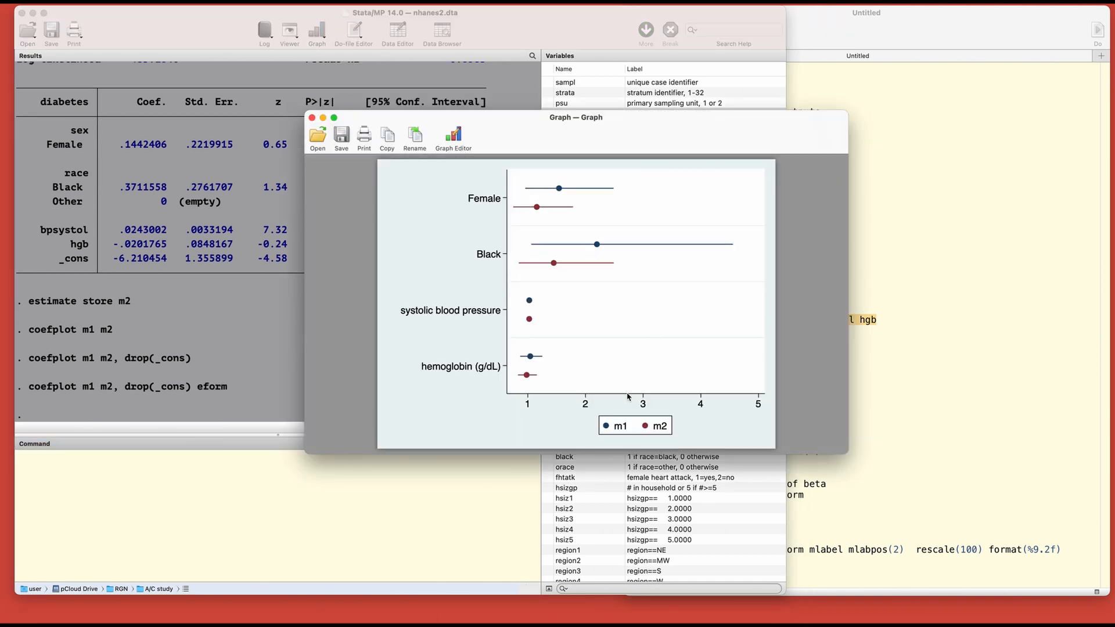
pyautogui.moveTo(529, 404)
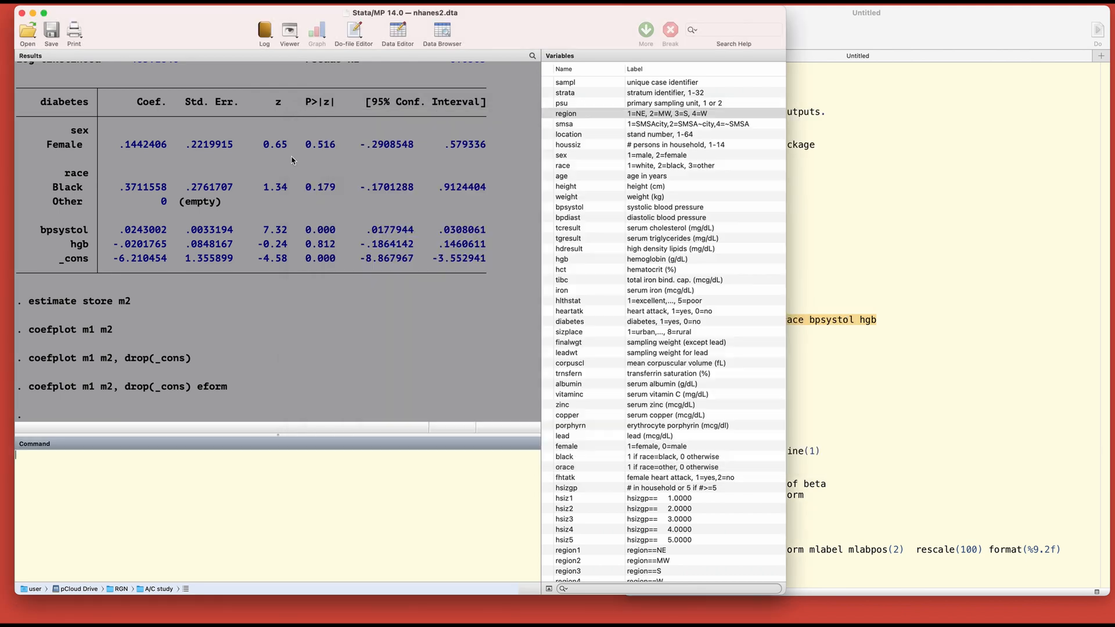
# Add xline(1), mlabel mlabpos(2) rescale(100) format(%9.2f) to the odds-ratio plot, closing each graph.
pyautogui.write('coefplot m1 m2, drop(_cons) eform')
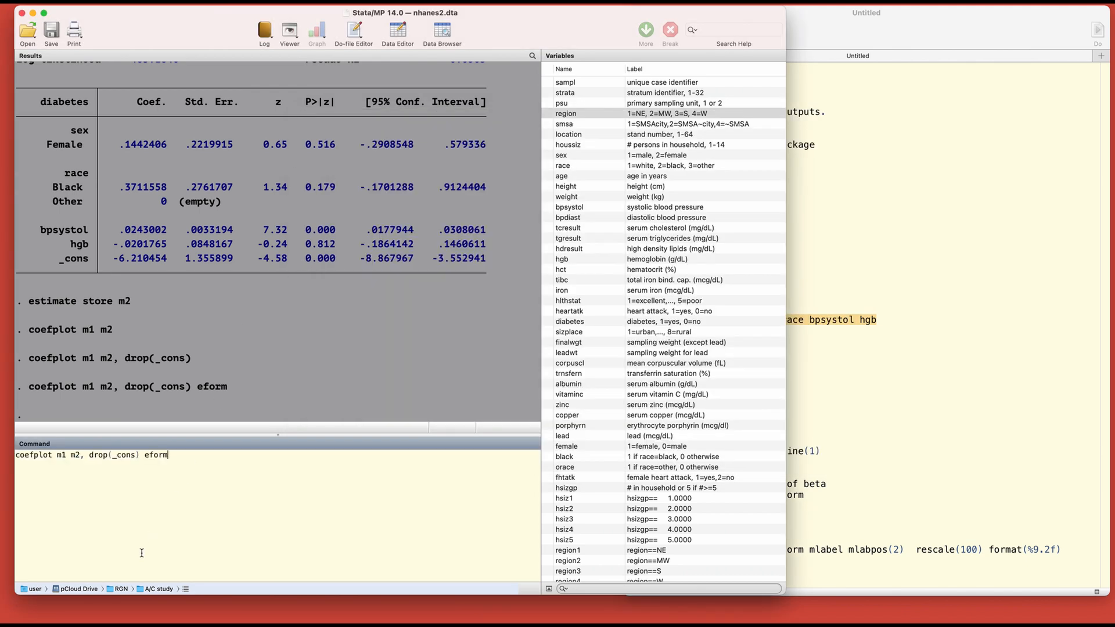
pyautogui.write('xline()')
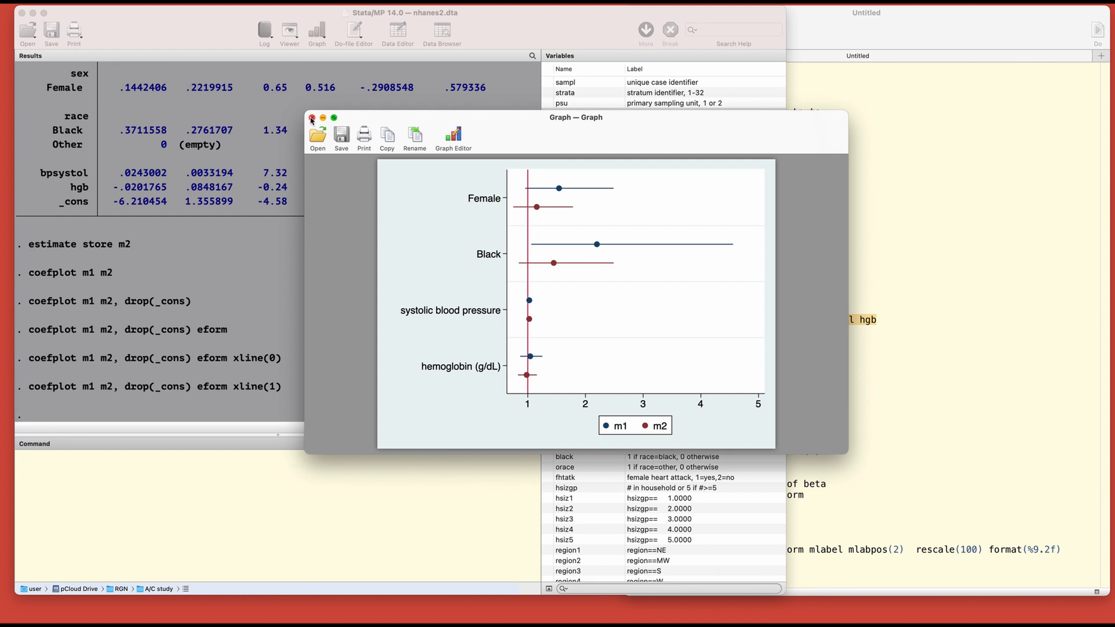
pyautogui.click(311, 118)
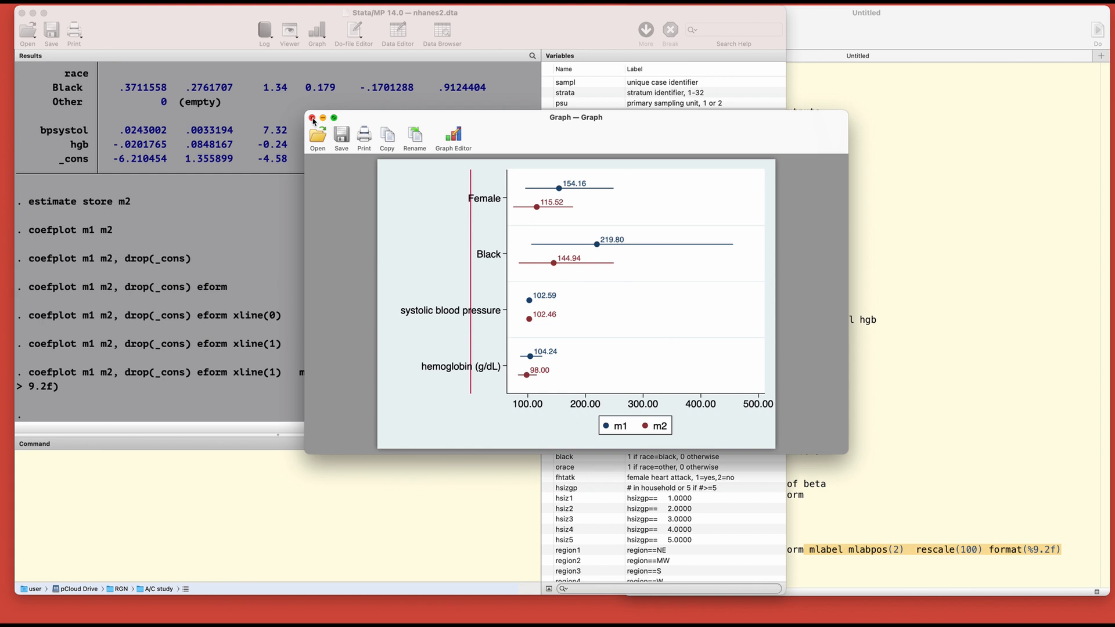
pyautogui.click(312, 118)
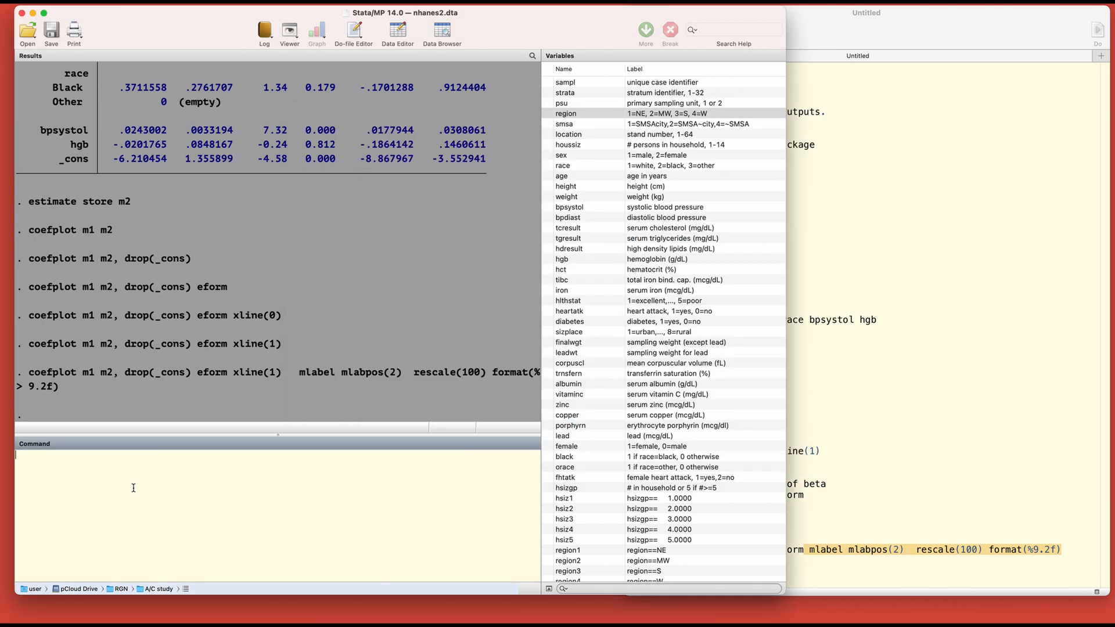
# Rerun the odds-ratio plot without rescale(100) so labels read 1.54, 2.20 beside estimates.
pyautogui.doubleClick(344, 454)
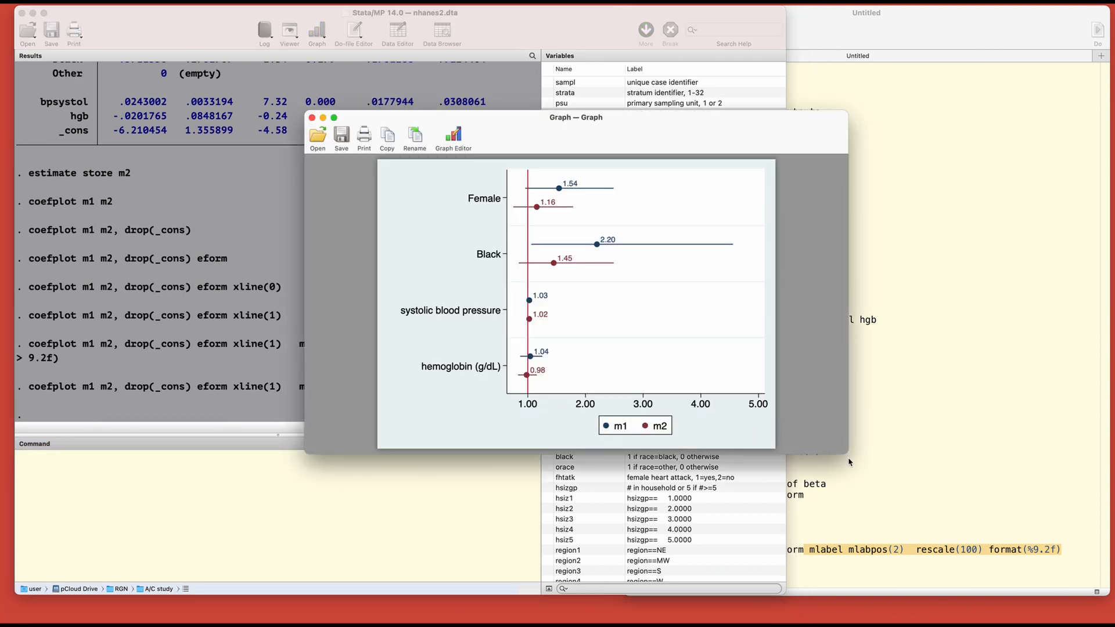
# Drag the Graph window's corner larger so the odds-ratio labels are readable.
pyautogui.moveTo(576, 118); pyautogui.dragTo(603, 117)
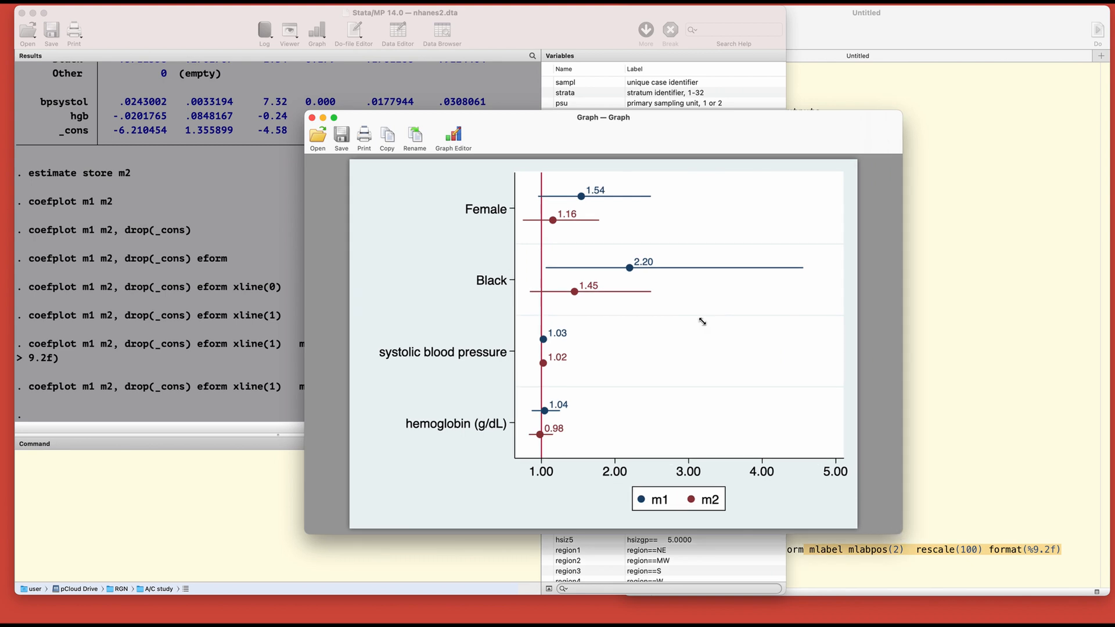
pyautogui.moveTo(619, 203)
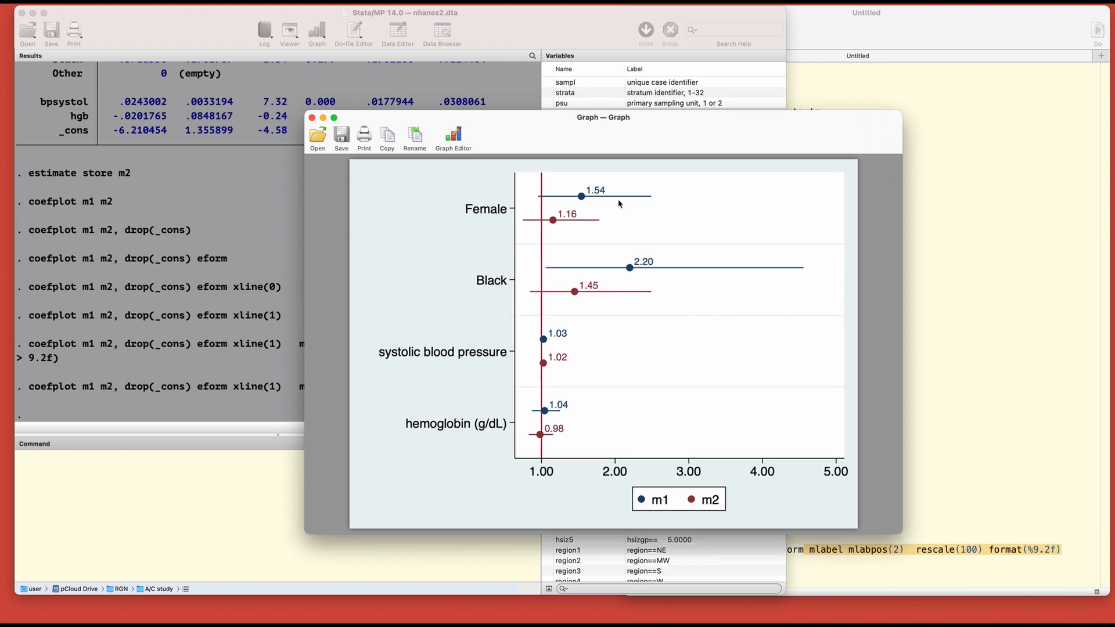
pyautogui.moveTo(580, 197)
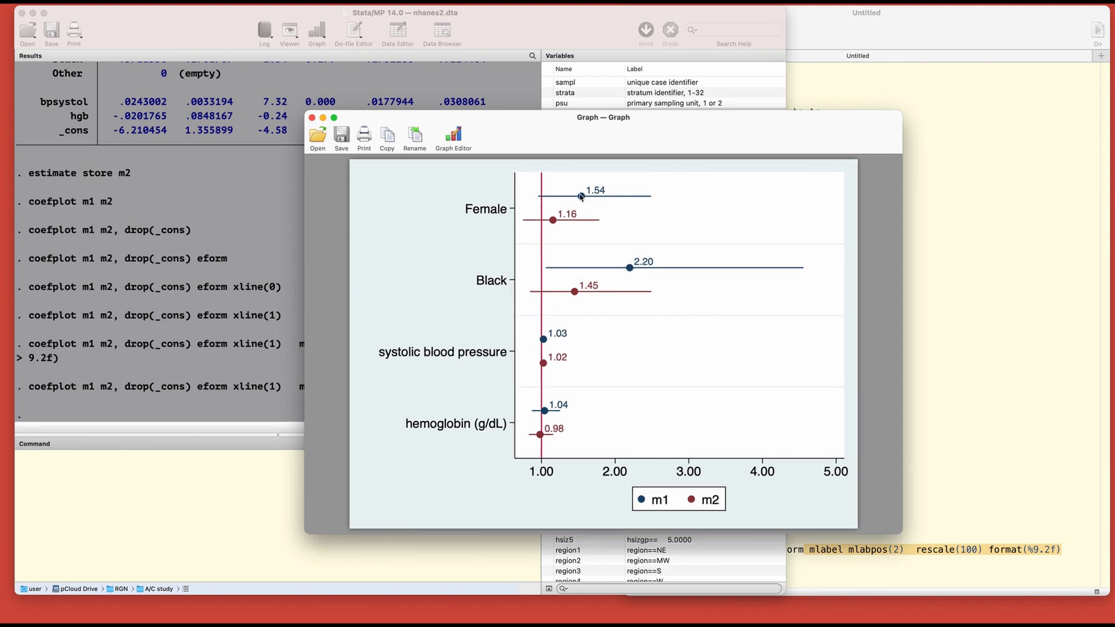
pyautogui.moveTo(569, 223)
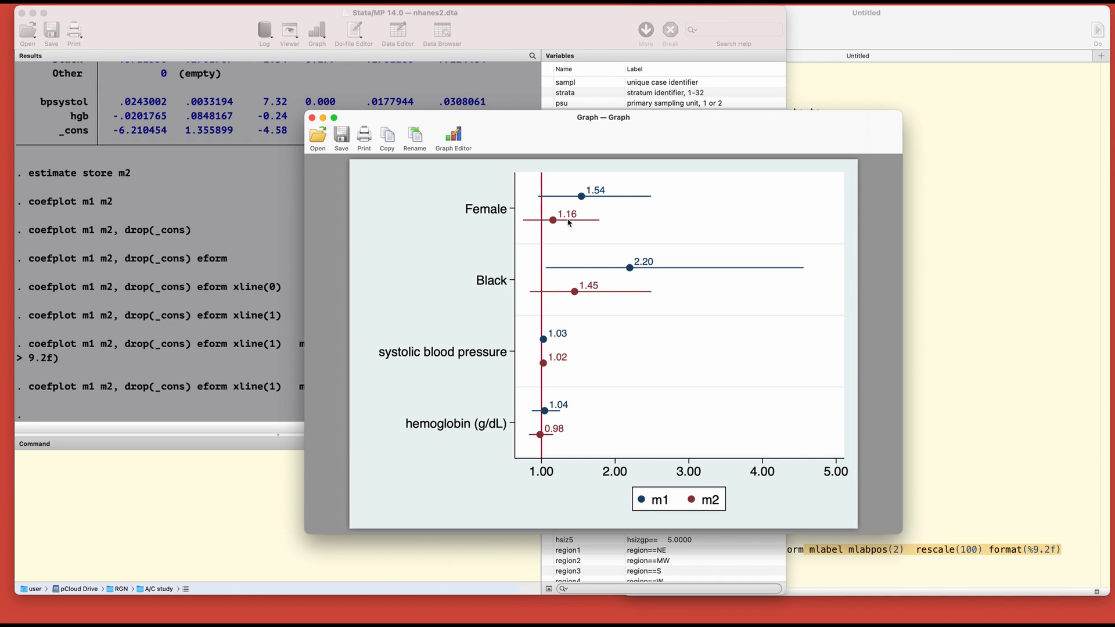
pyautogui.moveTo(605, 211)
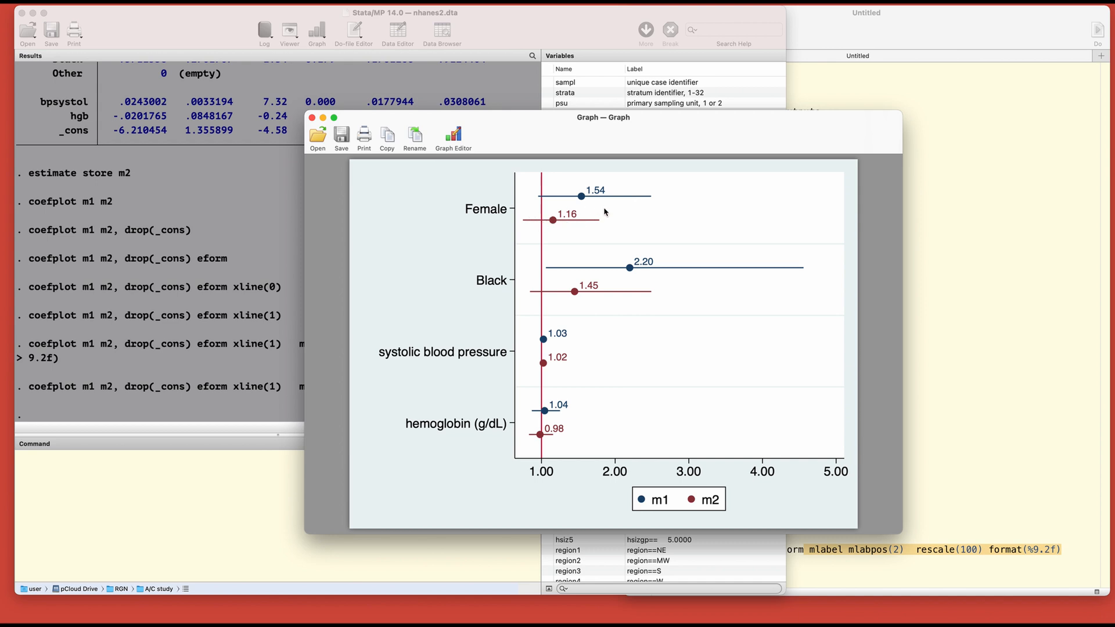
pyautogui.moveTo(605, 199)
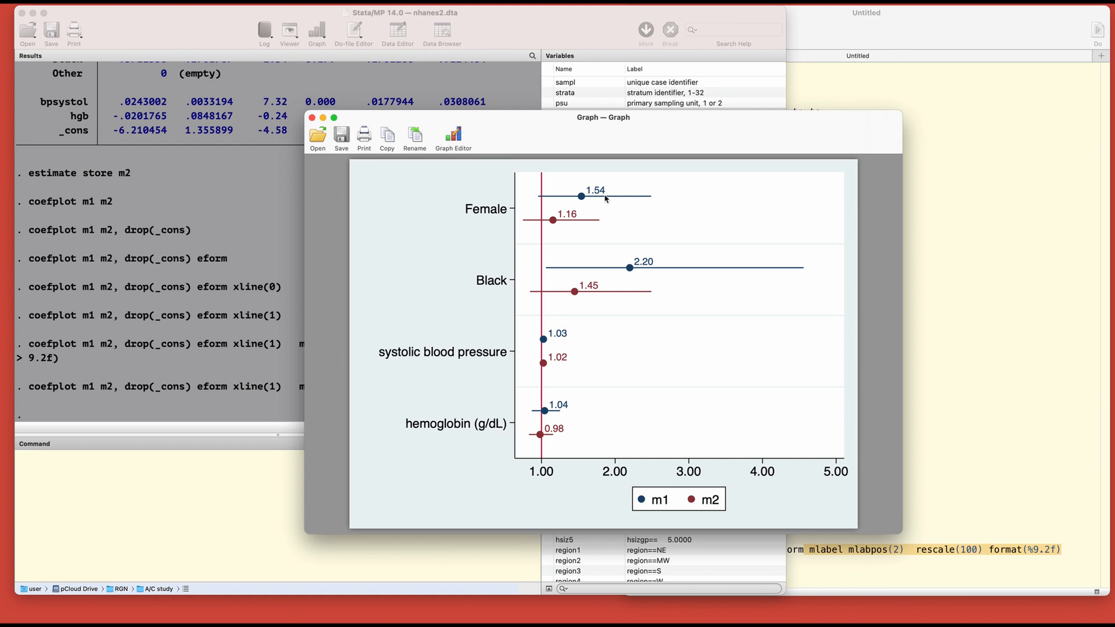
pyautogui.moveTo(580, 201)
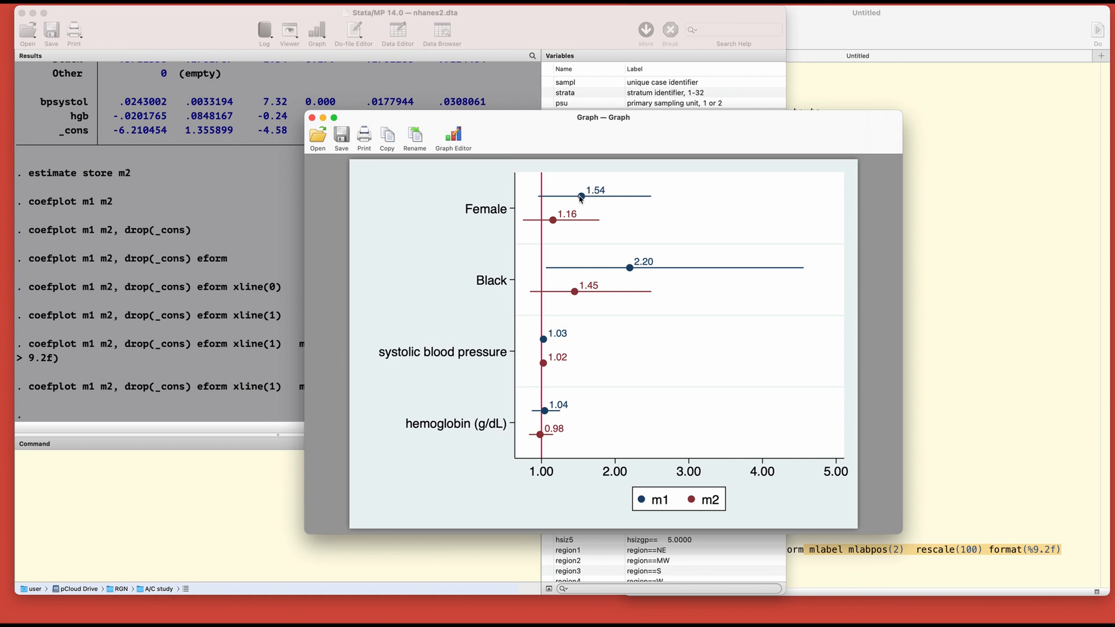
pyautogui.moveTo(581, 200)
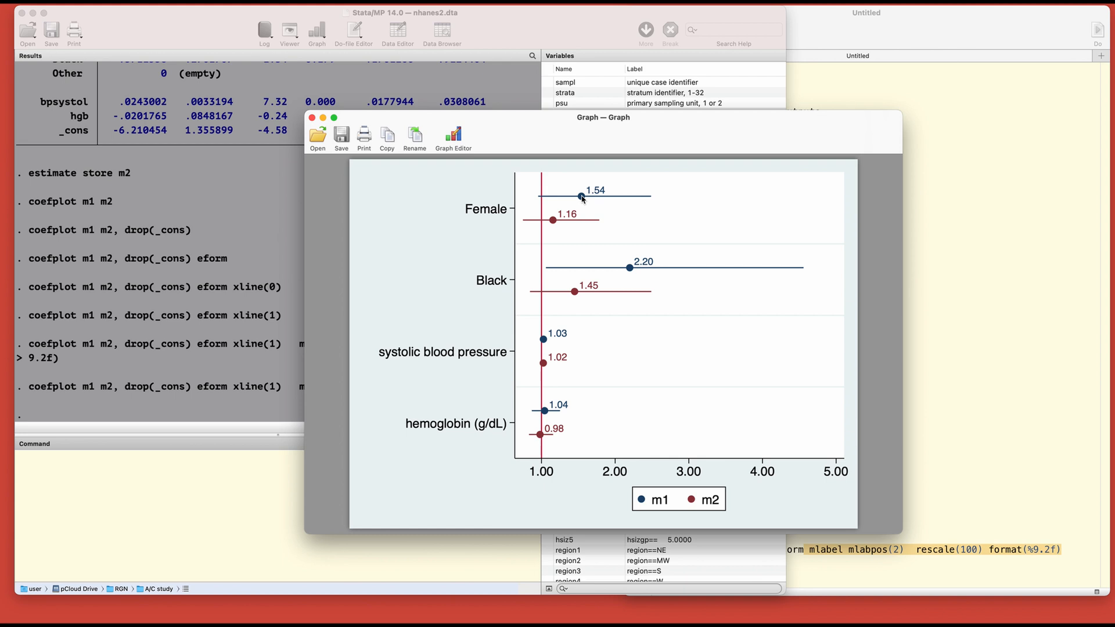
pyautogui.moveTo(543, 224)
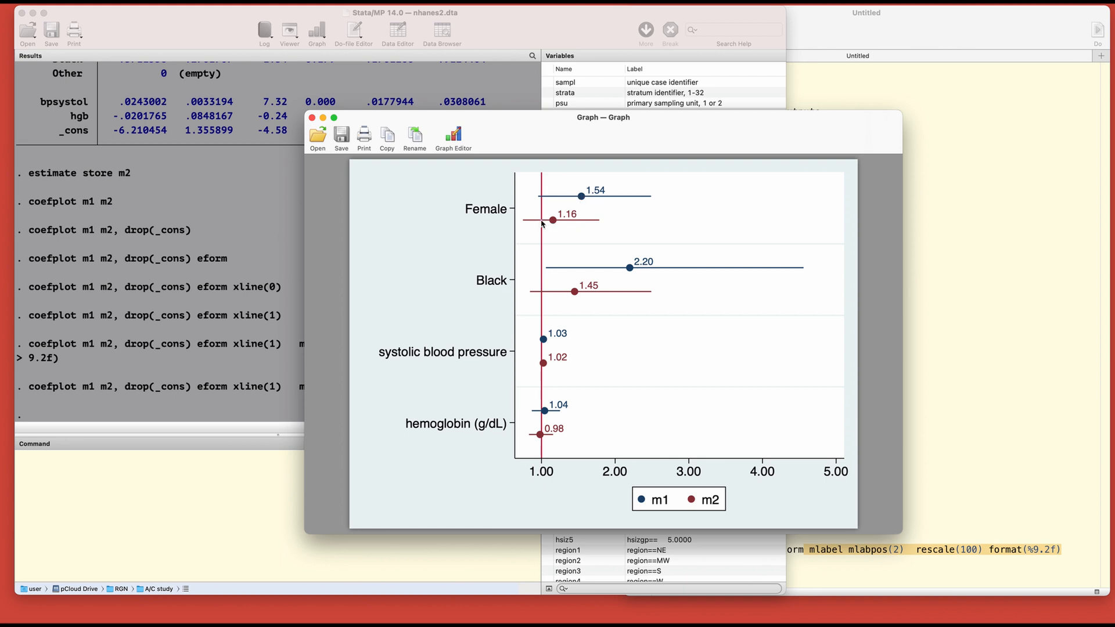
pyautogui.moveTo(577, 223)
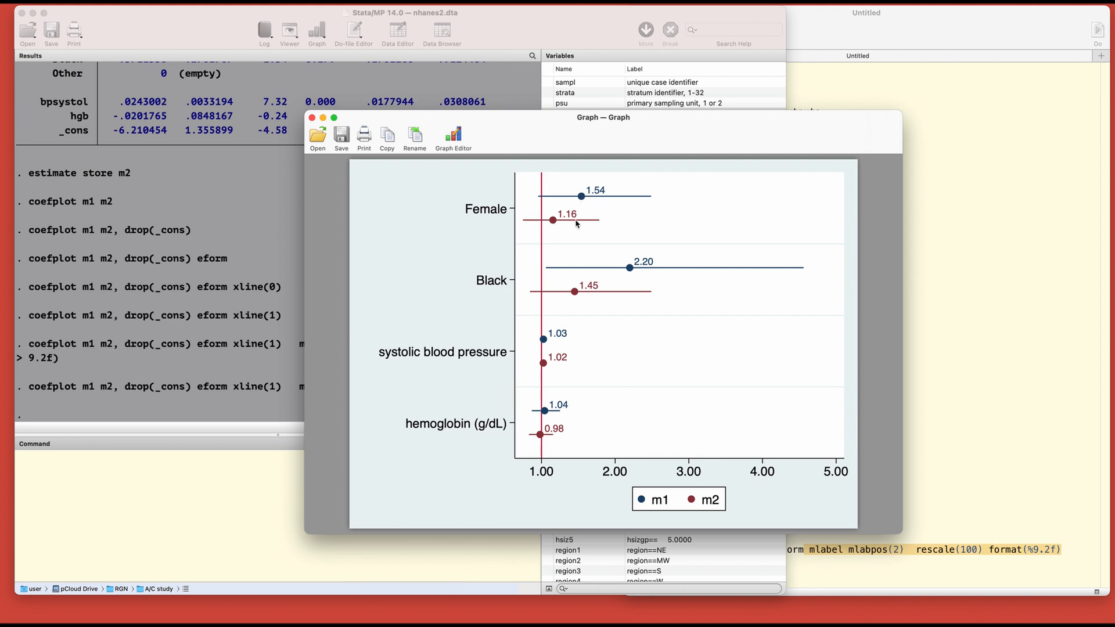